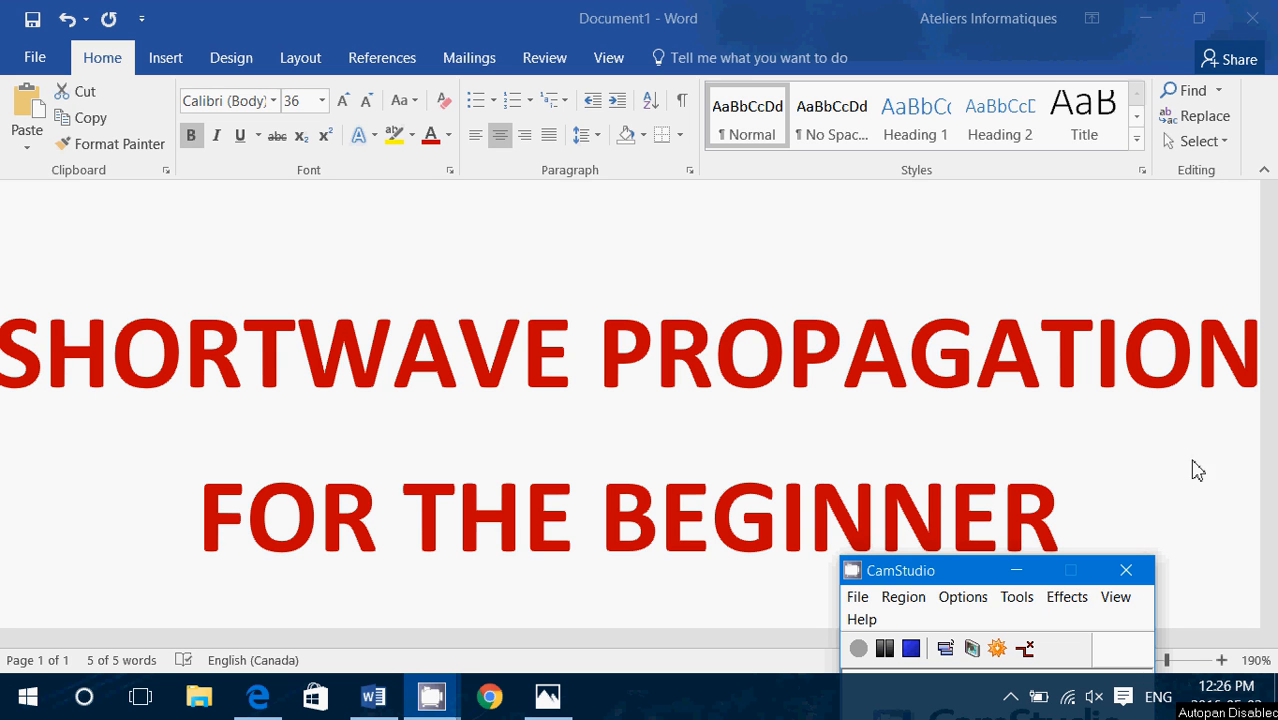
pyautogui.moveTo(733, 665)
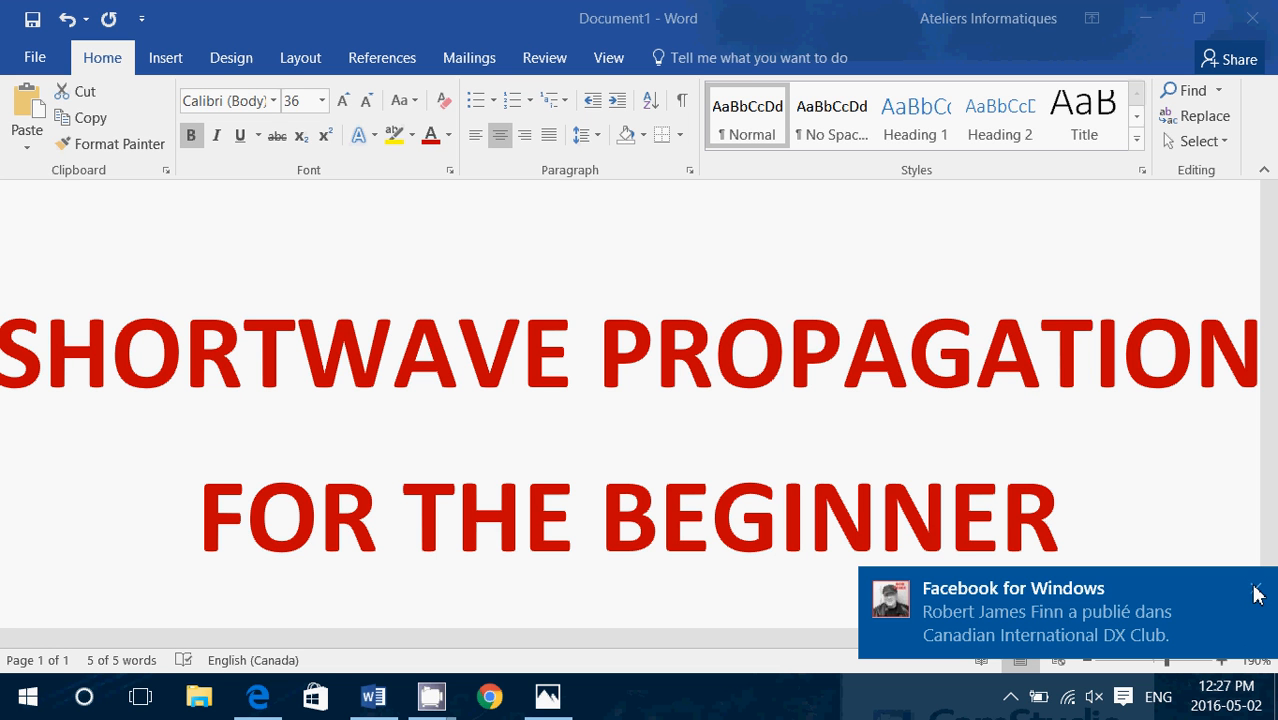
# Dismiss the Facebook notification and show 3.jpg, the daytime D, E and F layers diagram
pyautogui.click(1256, 591)
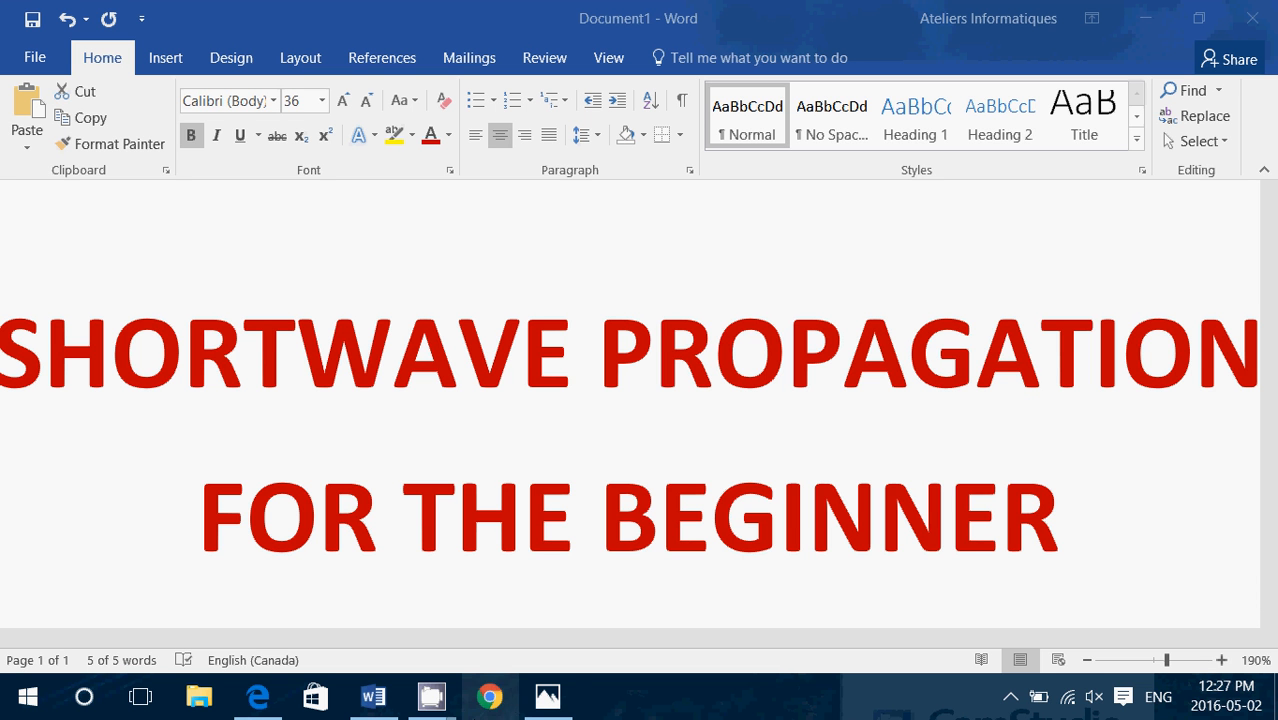
pyautogui.click(547, 696)
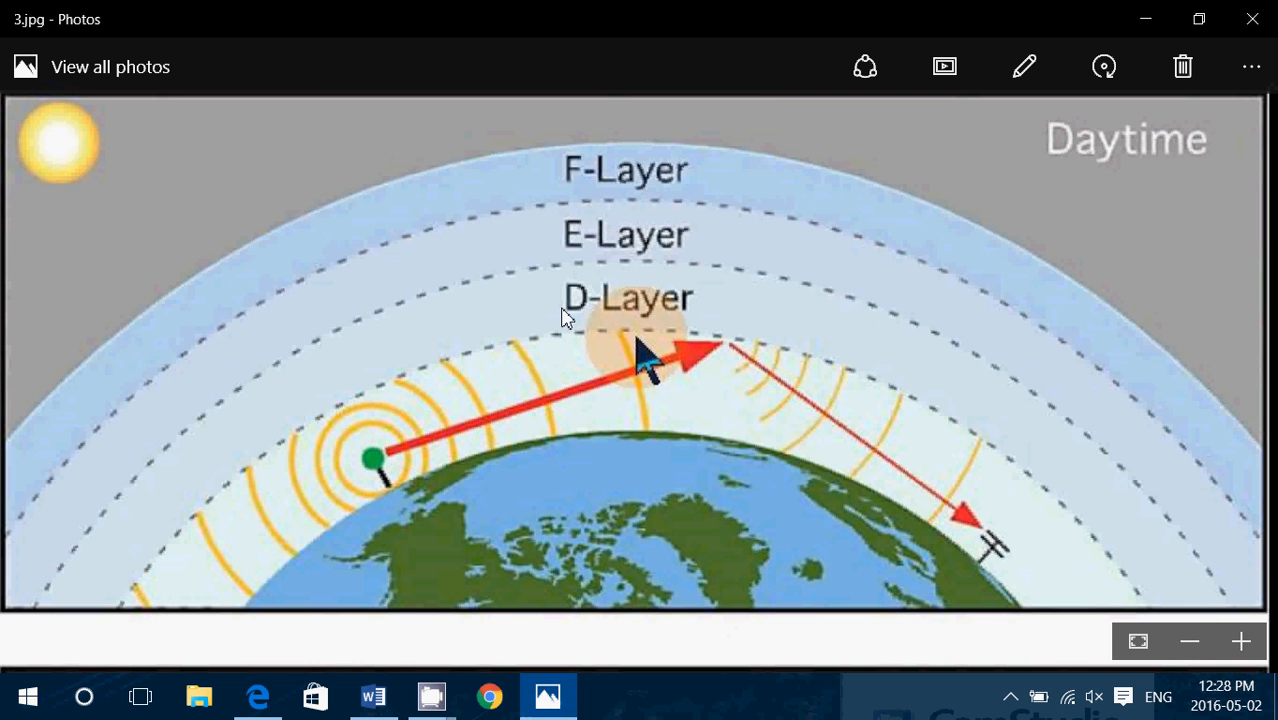
pyautogui.moveTo(747, 331)
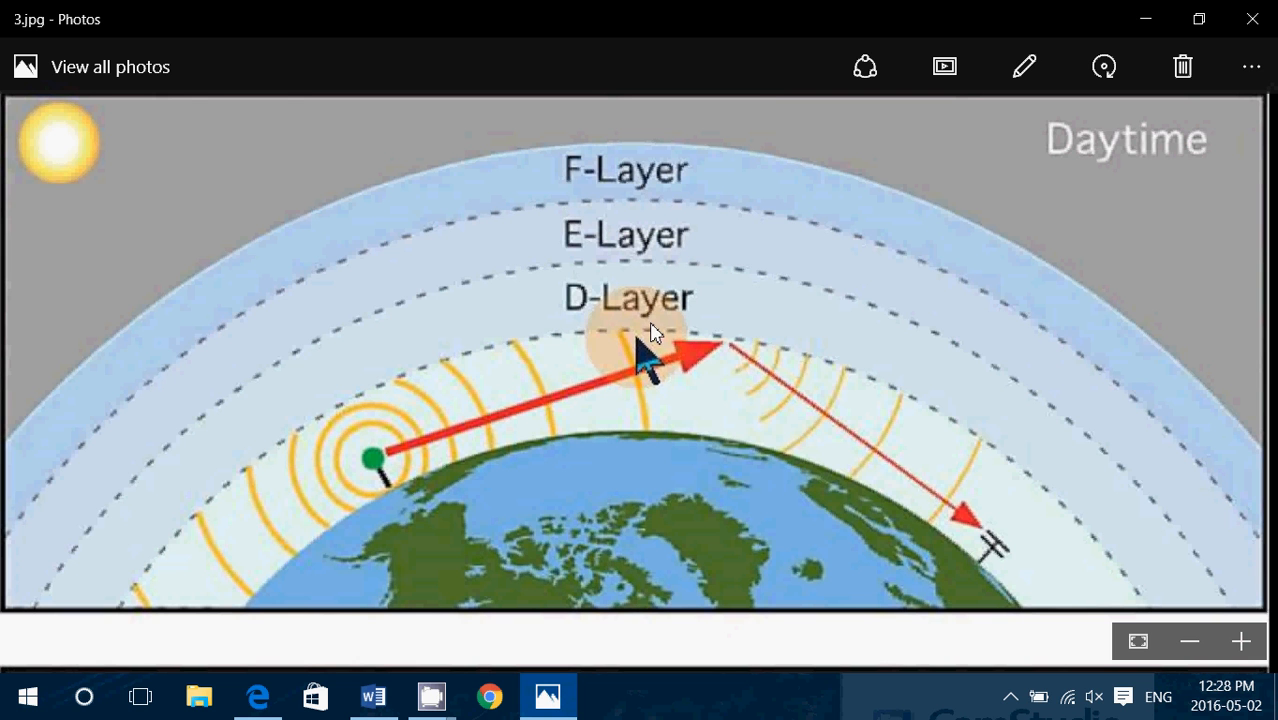
pyautogui.moveTo(765, 220)
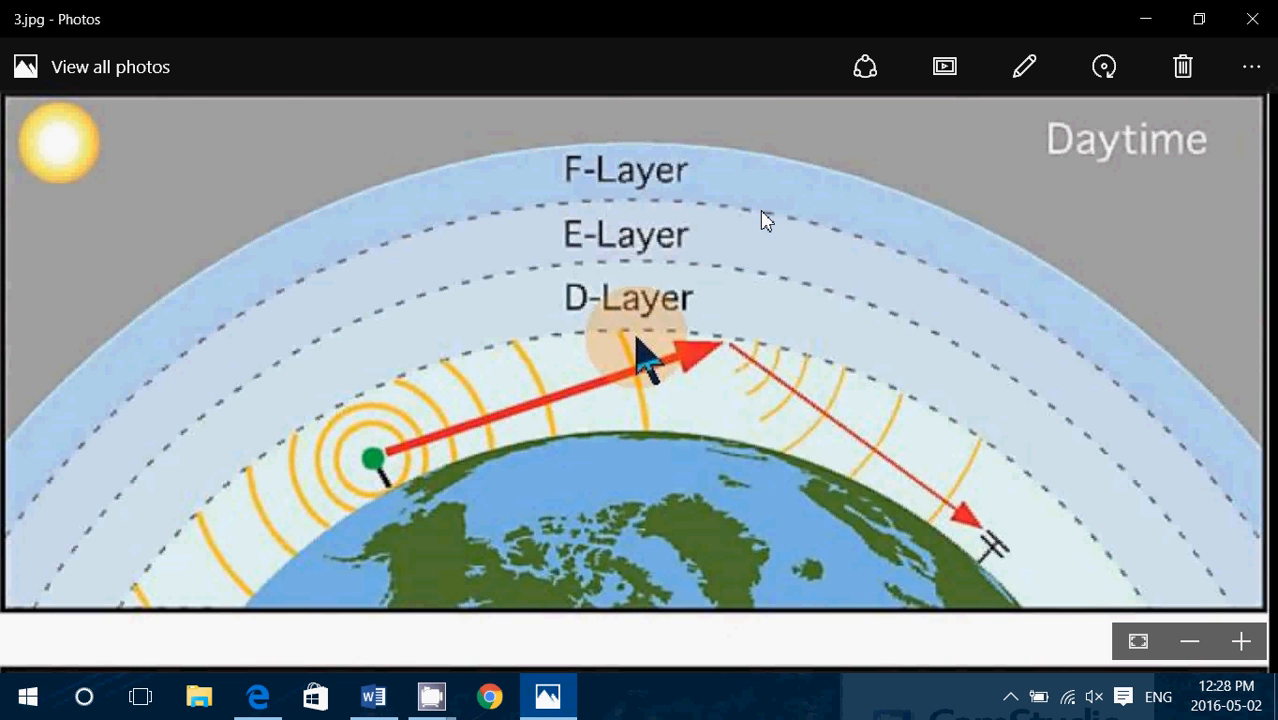
pyautogui.moveTo(755, 375)
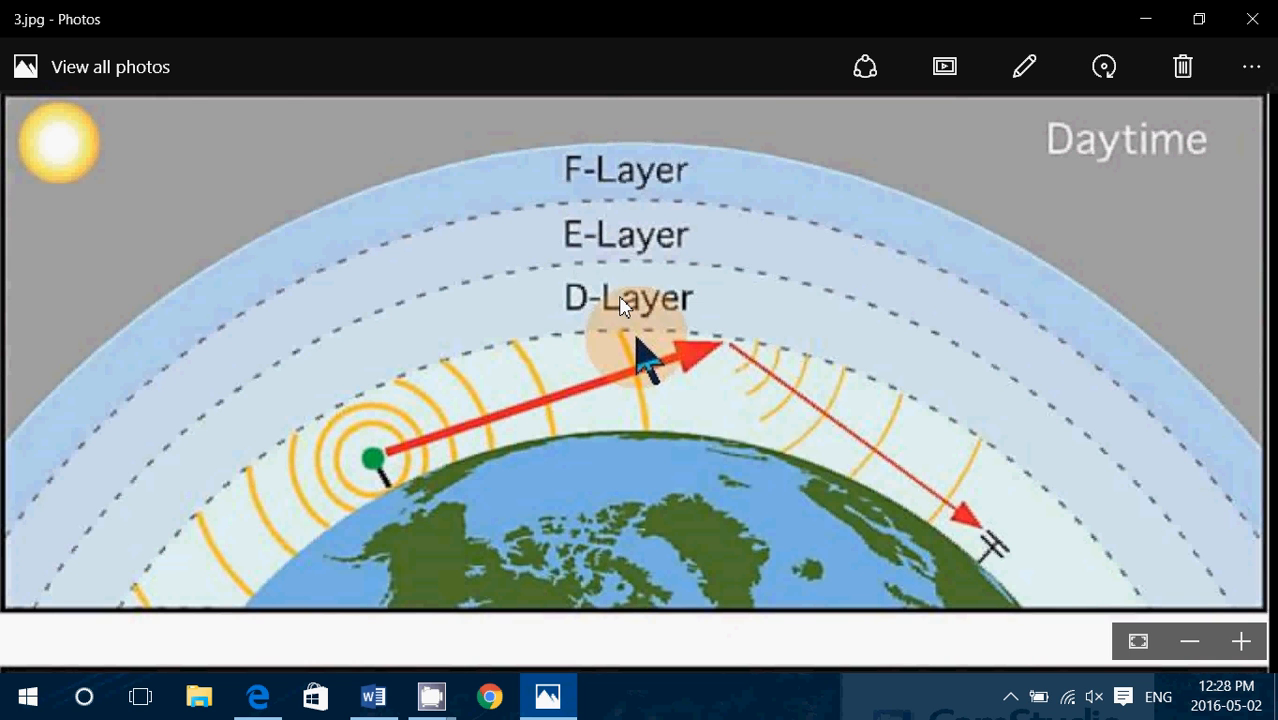
pyautogui.moveTo(677, 290)
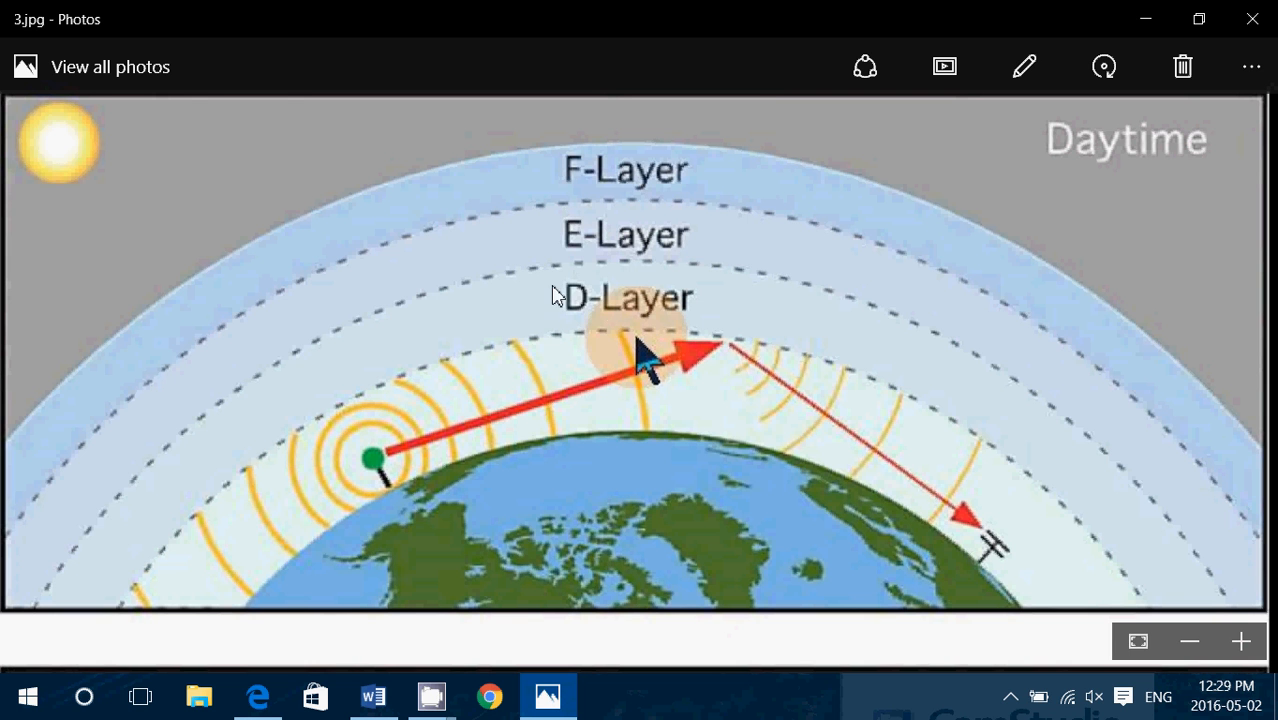
pyautogui.moveTo(492, 336)
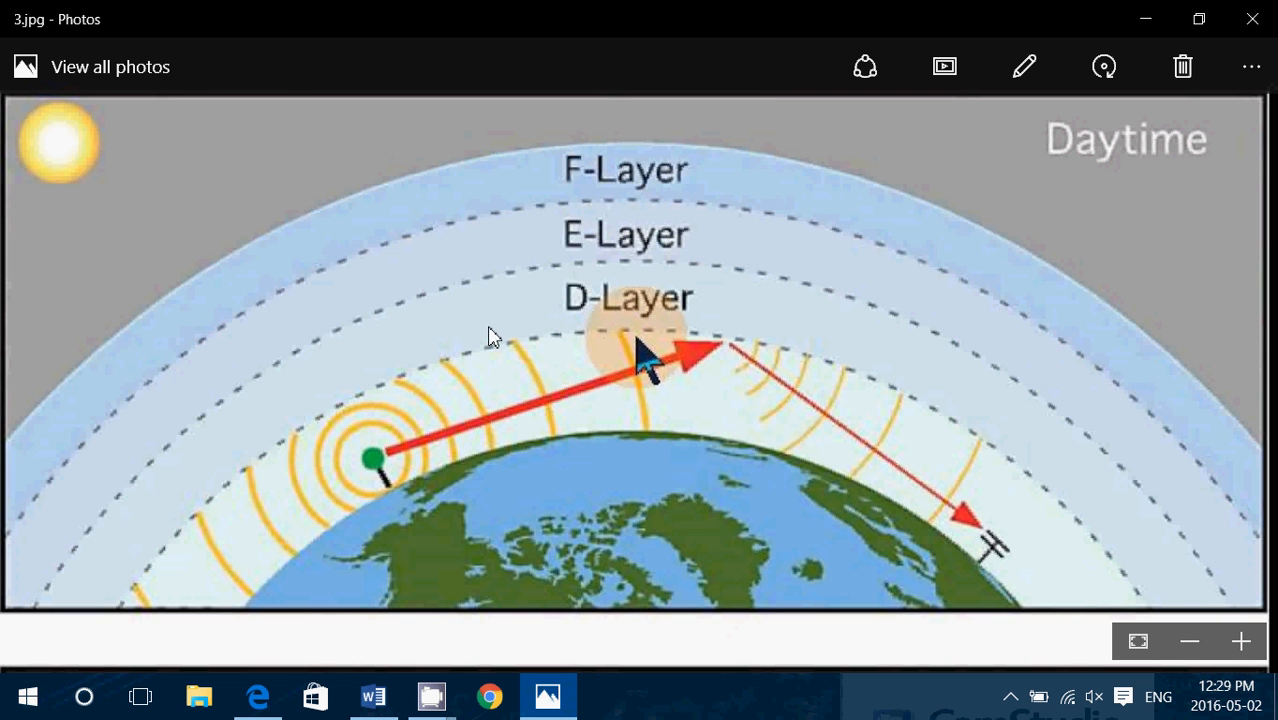
pyautogui.moveTo(613, 213)
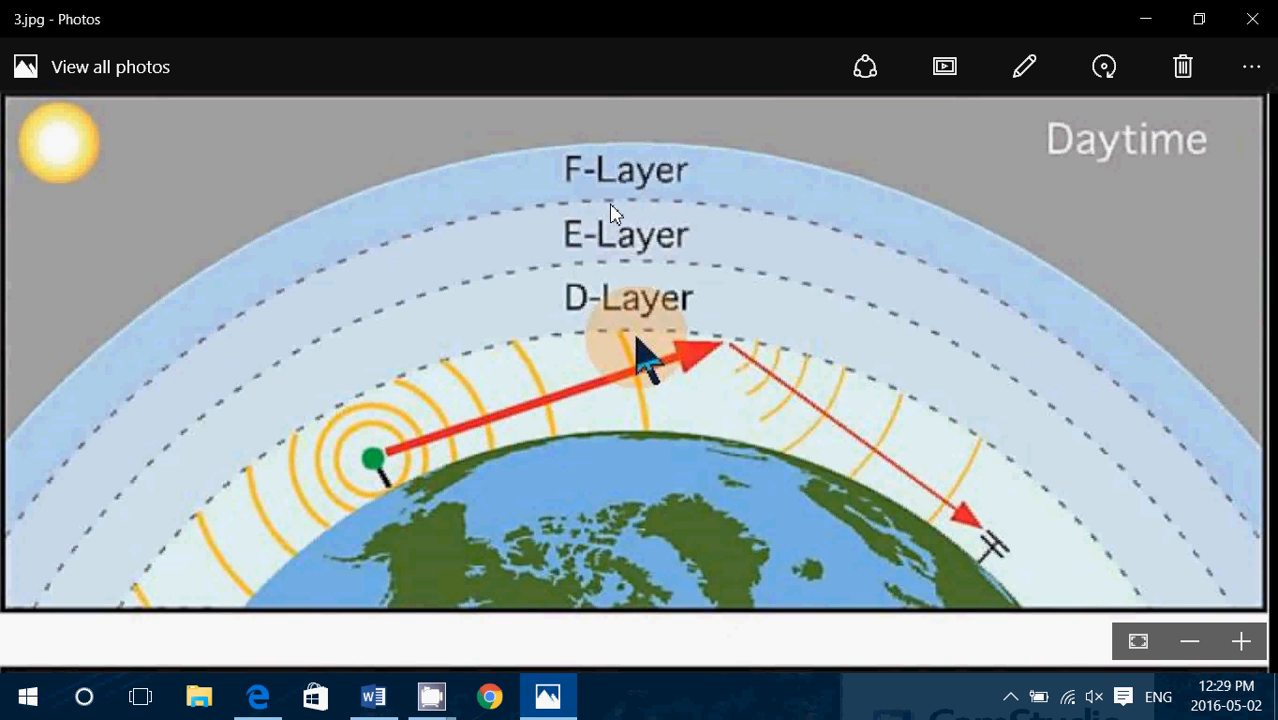
pyautogui.moveTo(864, 446)
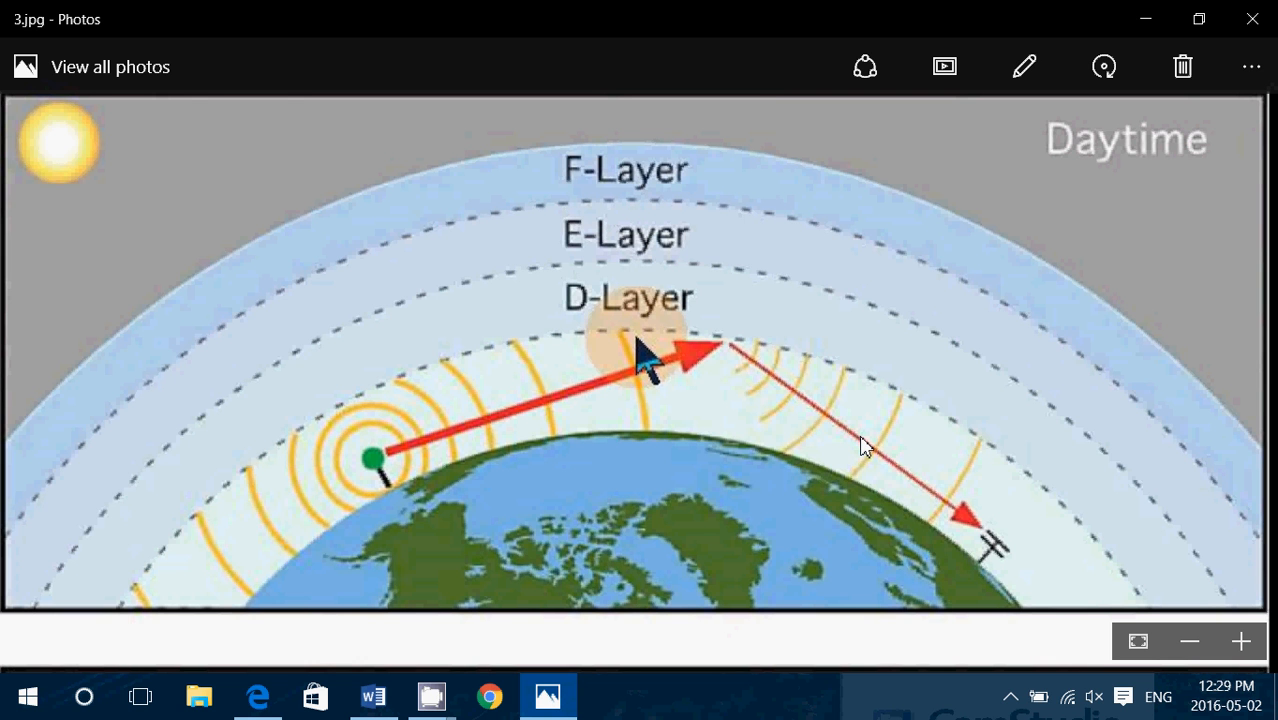
pyautogui.moveTo(755, 233)
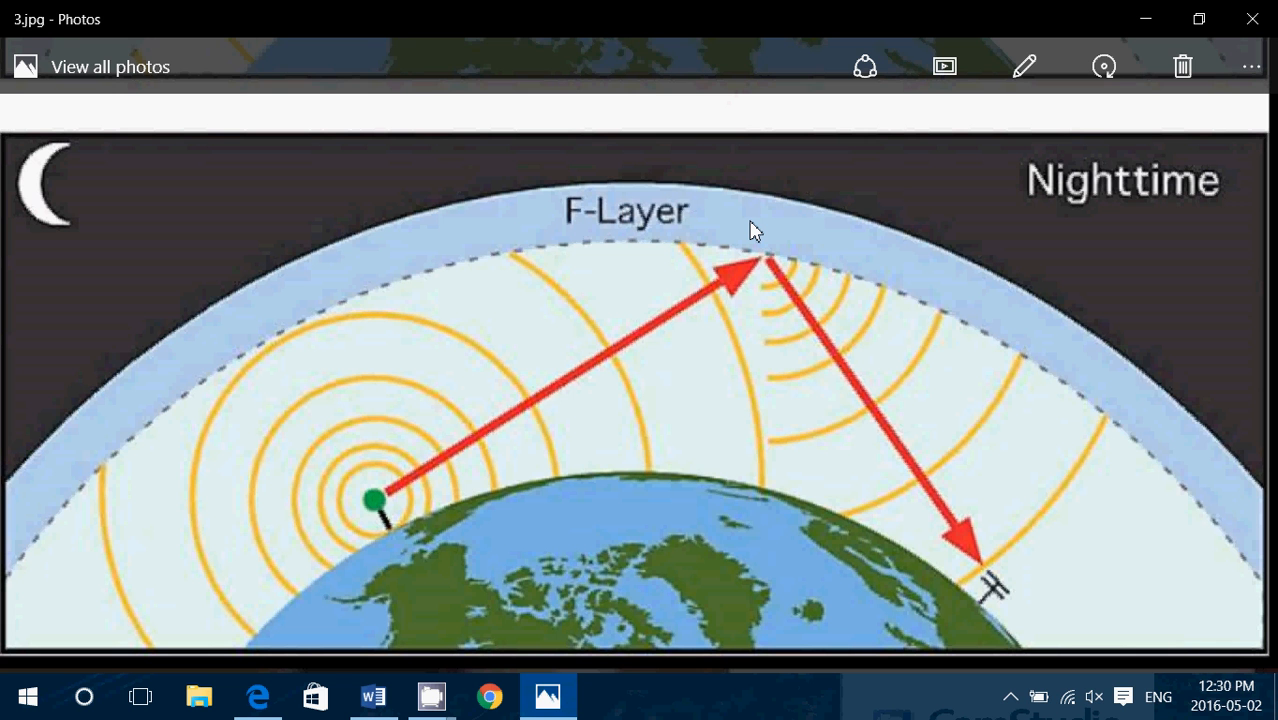
pyautogui.scroll(-3)
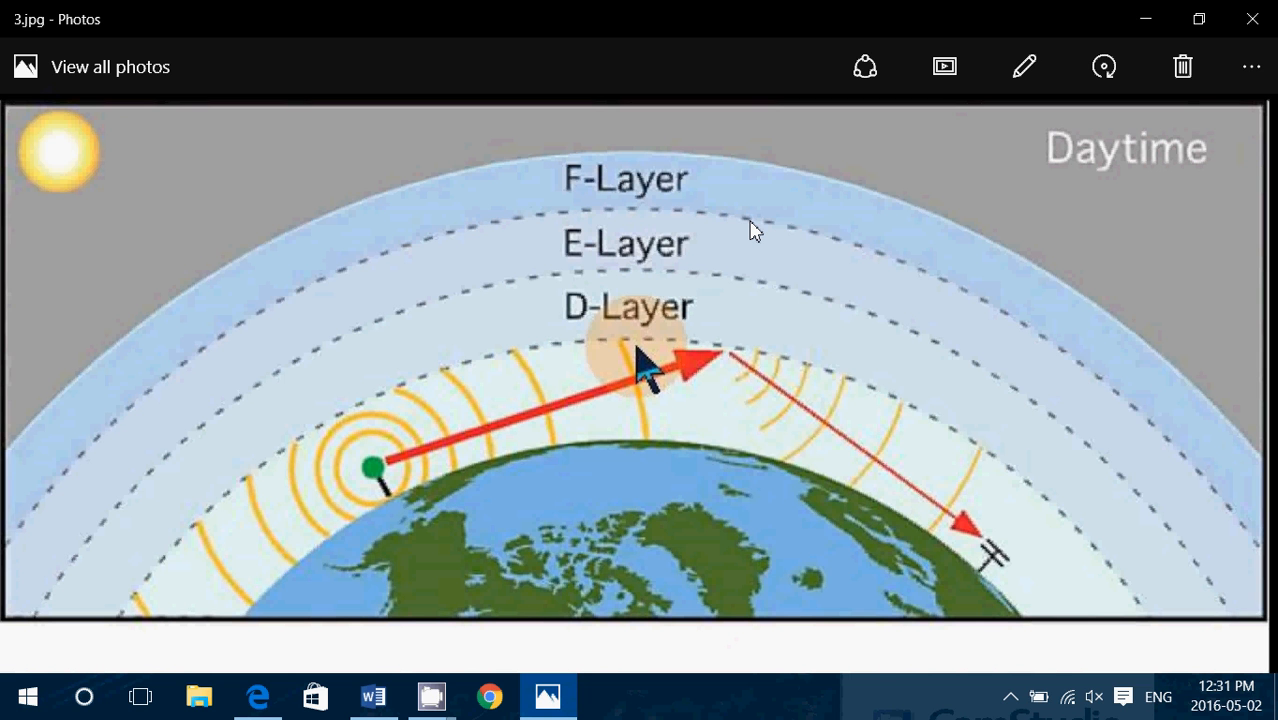
pyautogui.moveTo(709, 139)
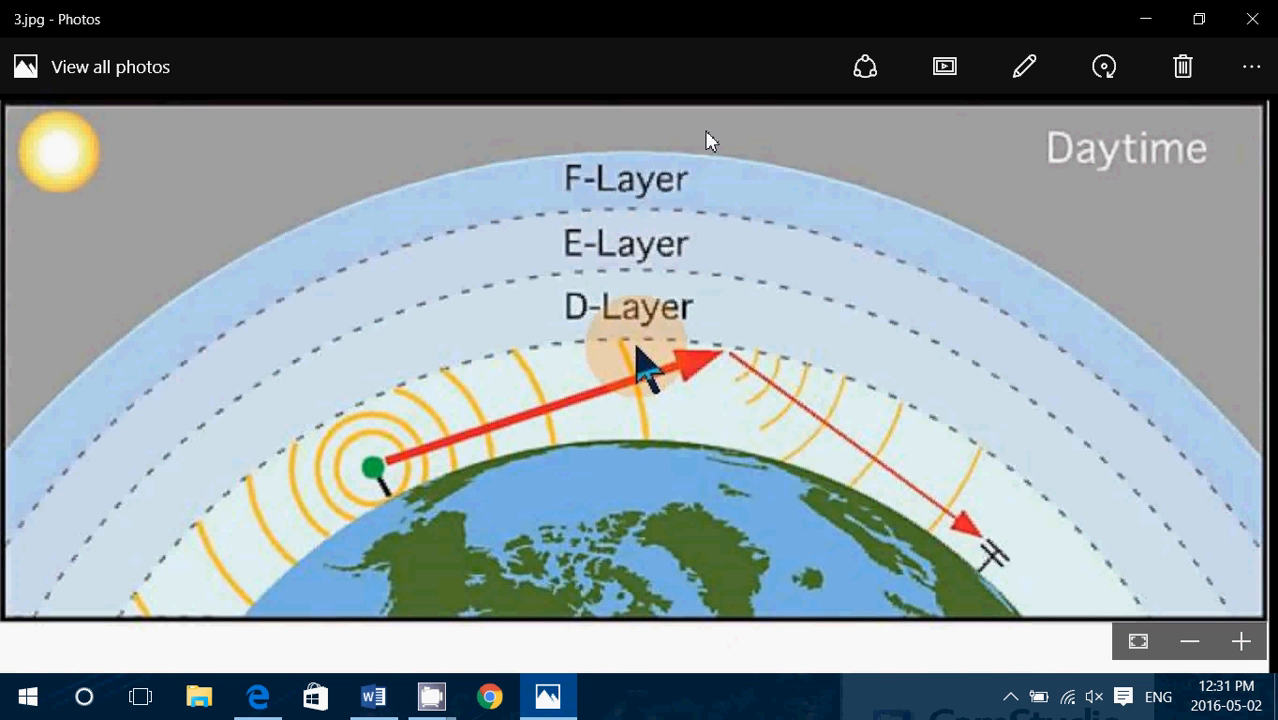
pyautogui.moveTo(707, 185)
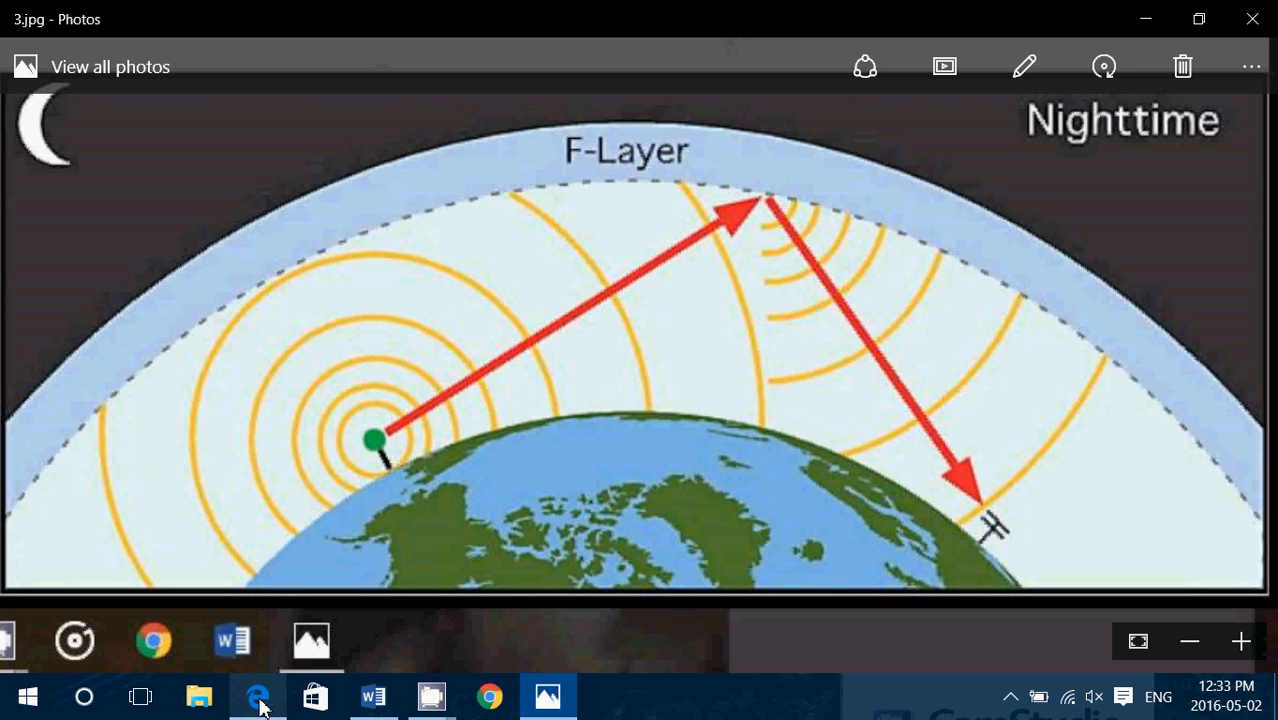
pyautogui.click(258, 696)
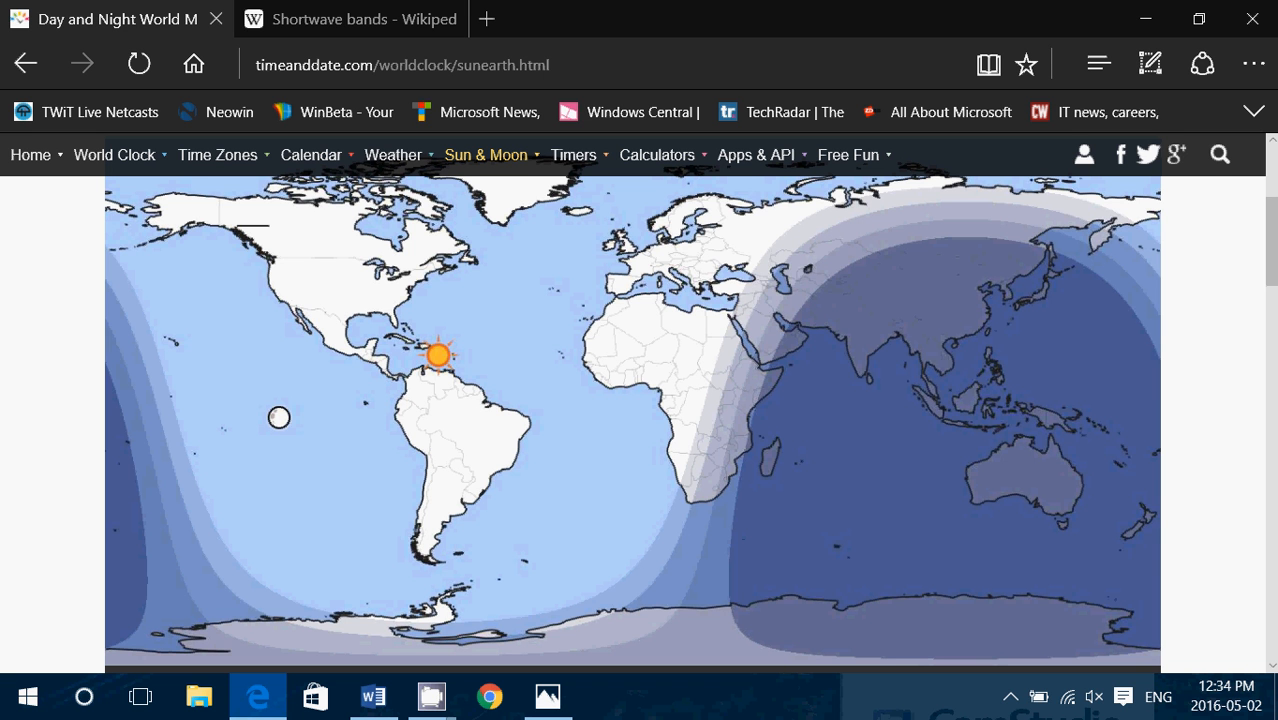
pyautogui.moveTo(778, 378)
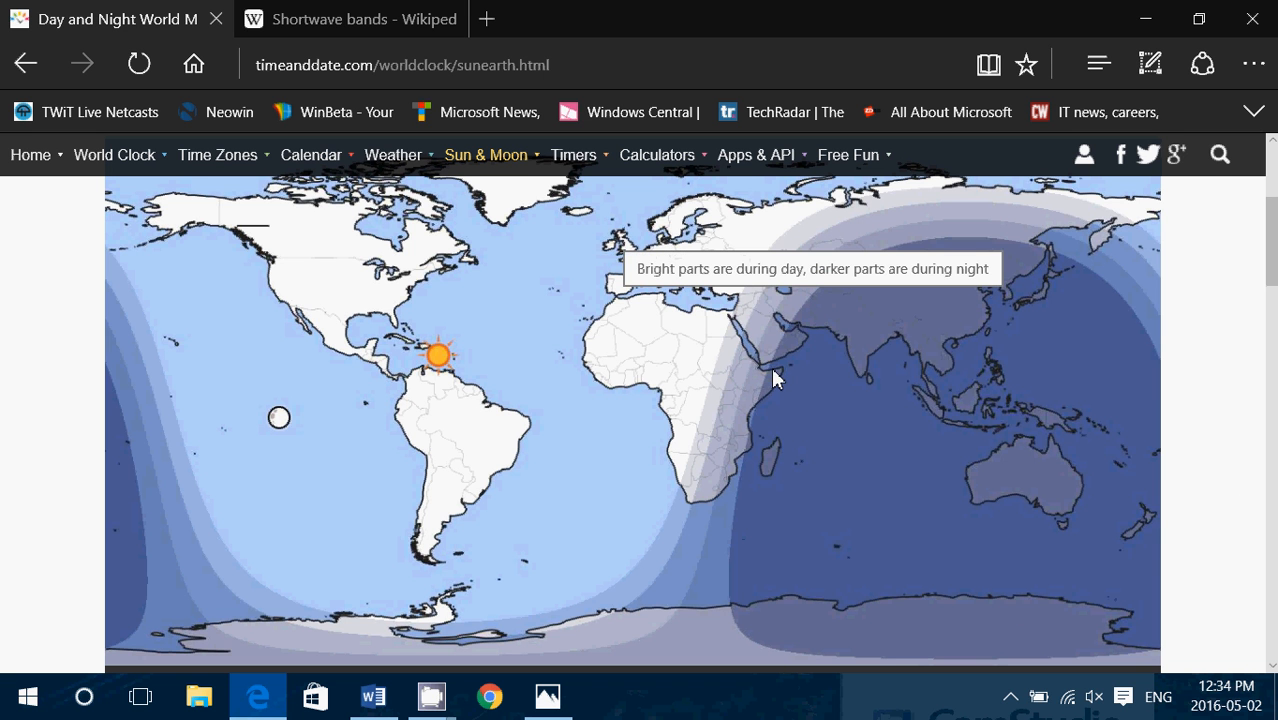
pyautogui.moveTo(667, 342)
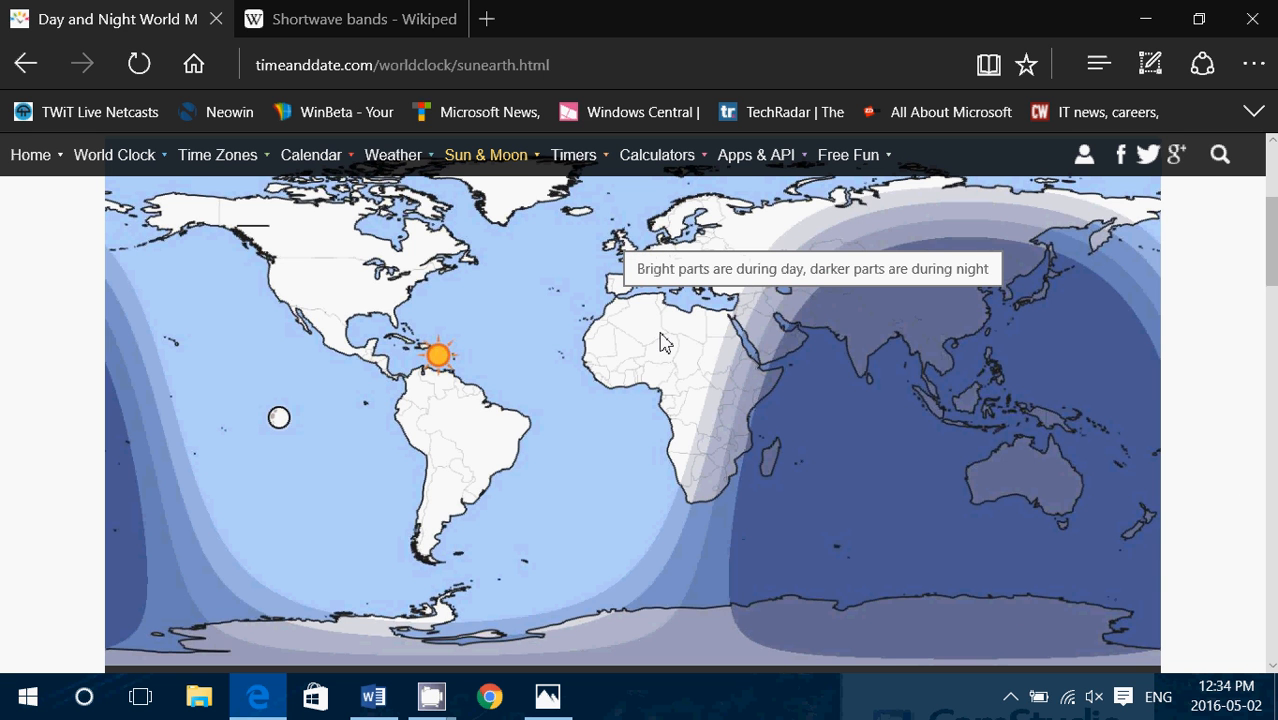
pyautogui.moveTo(590, 343)
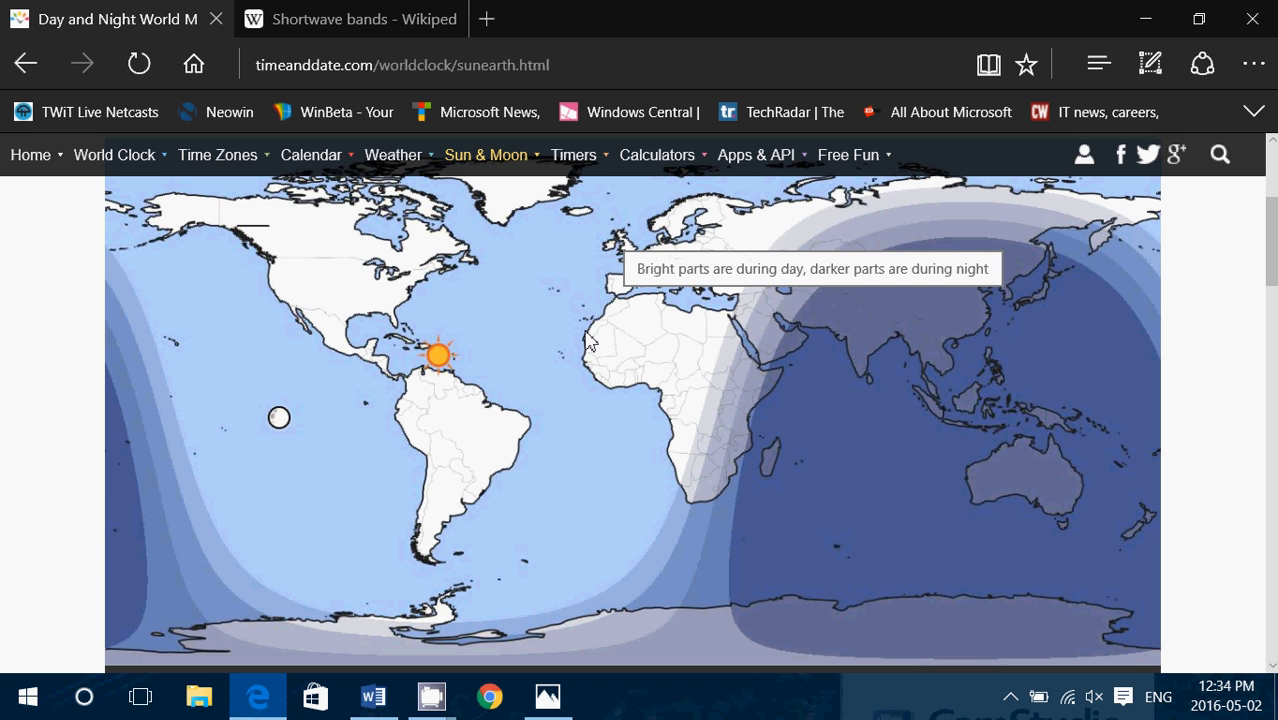
pyautogui.moveTo(535, 330)
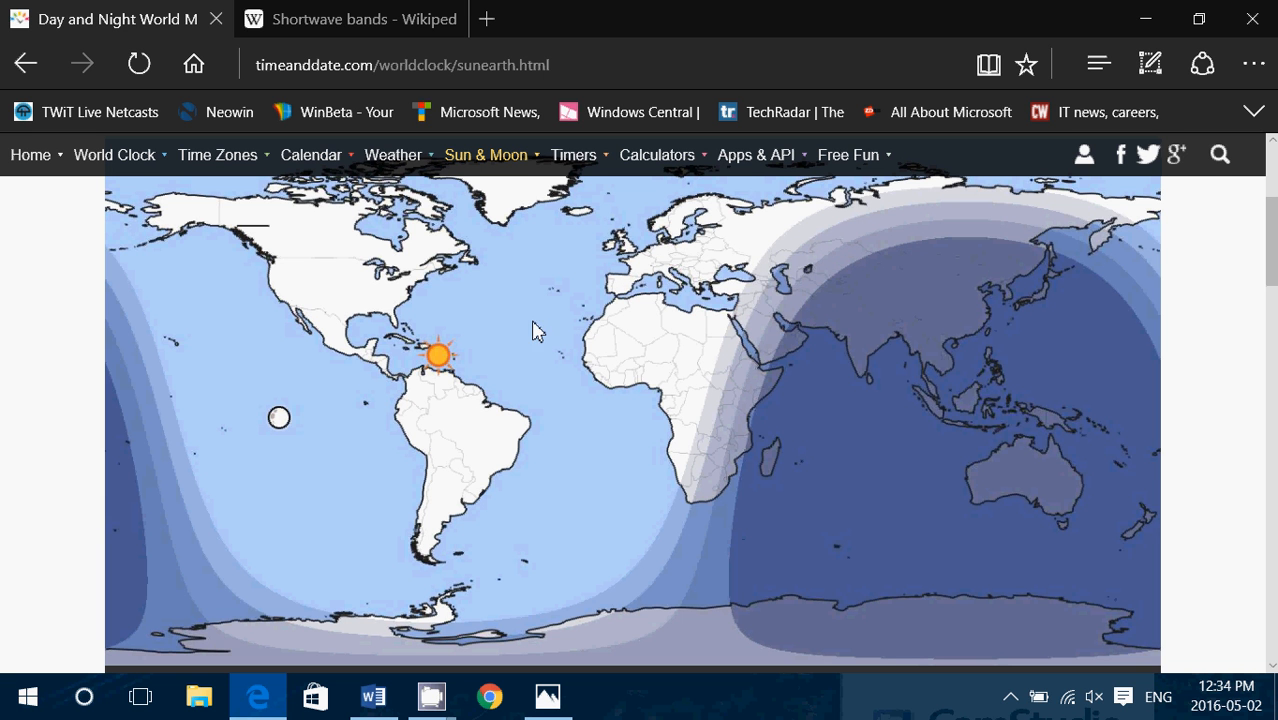
pyautogui.moveTo(527, 331)
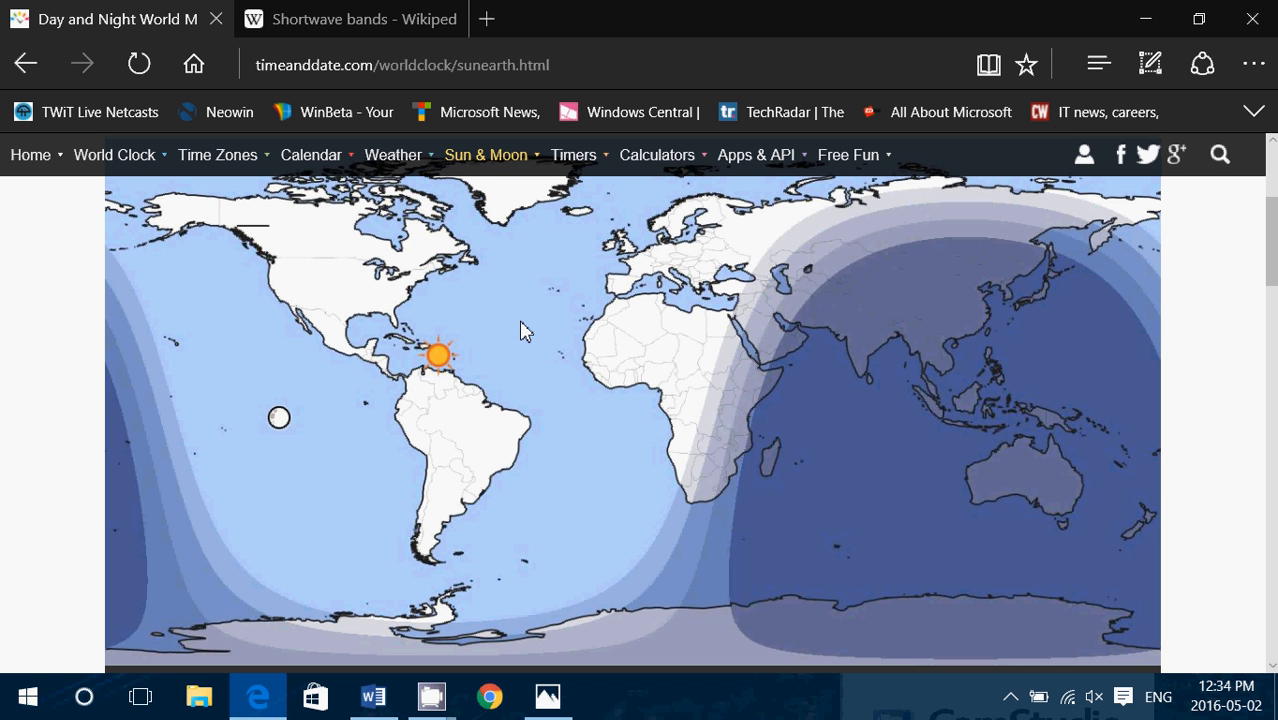
pyautogui.moveTo(575, 248)
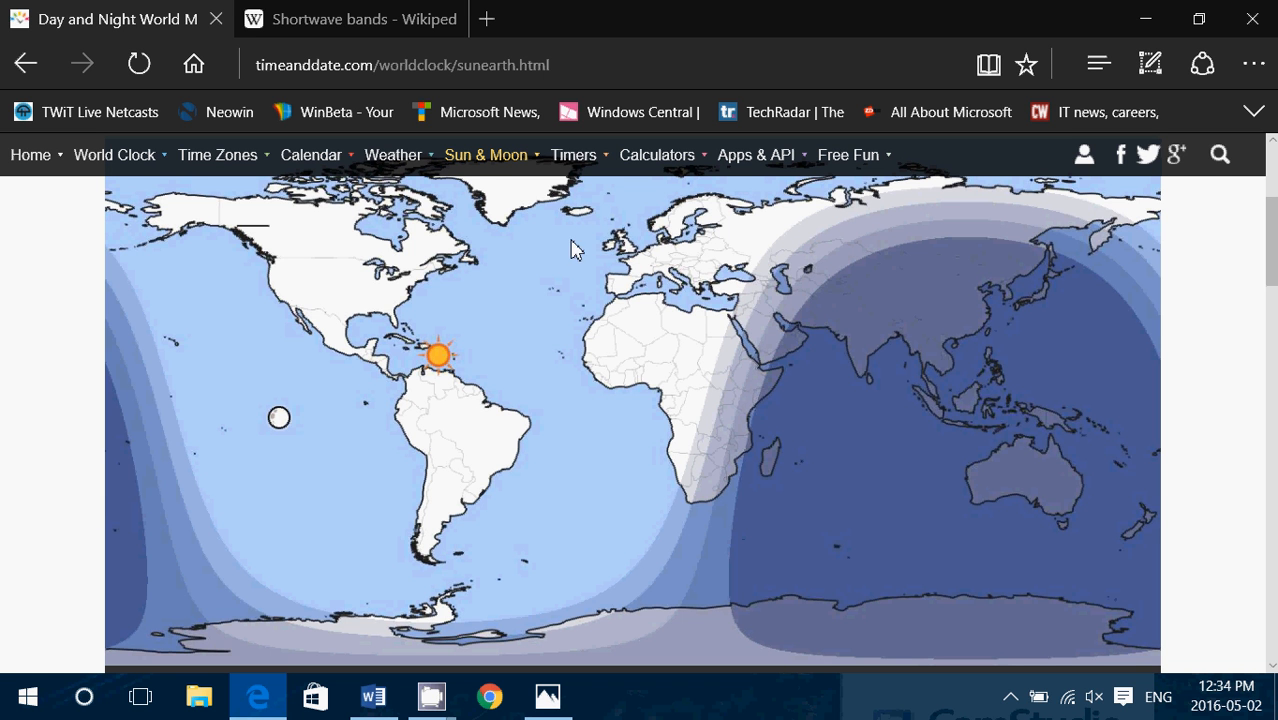
pyautogui.moveTo(388, 250)
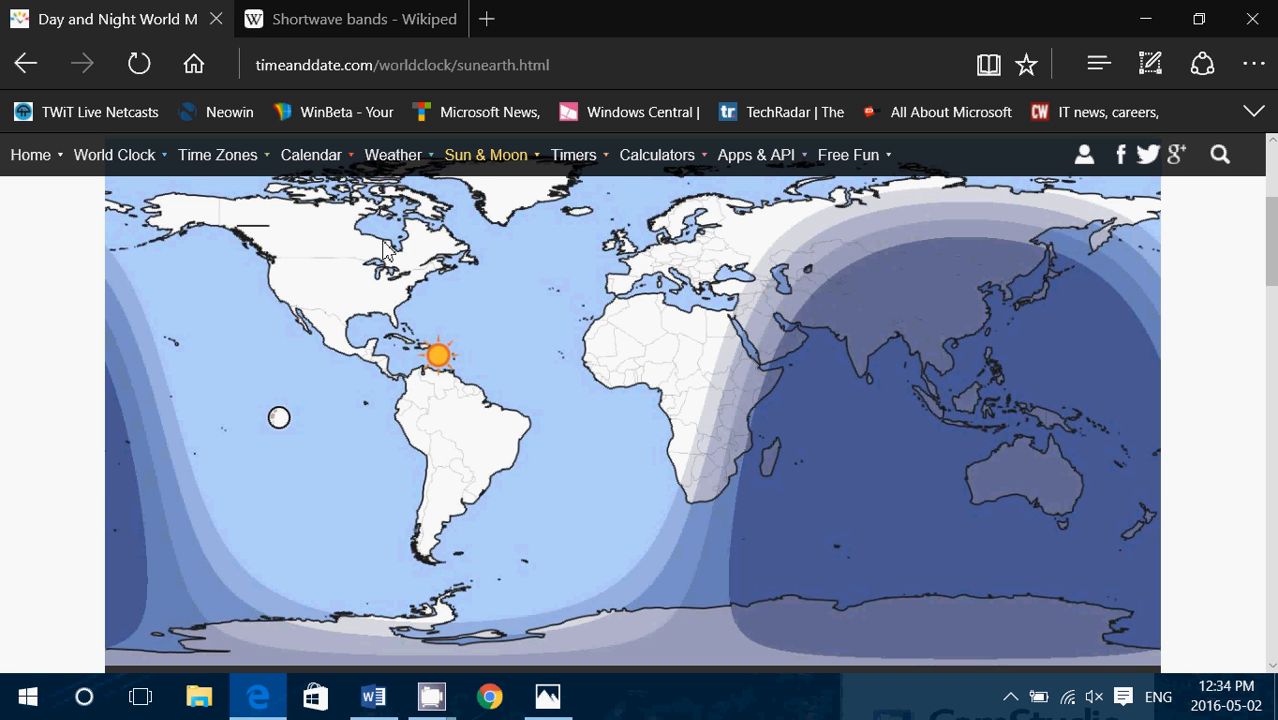
pyautogui.moveTo(418, 267)
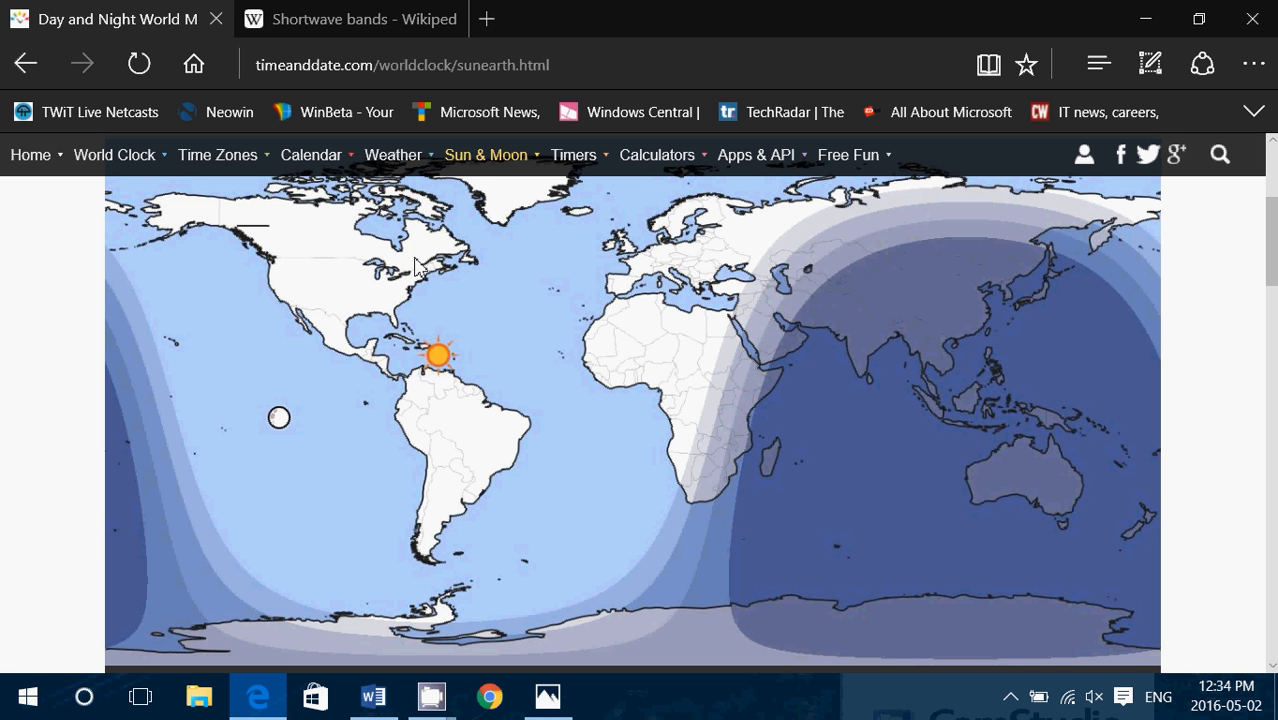
pyautogui.moveTo(620, 290)
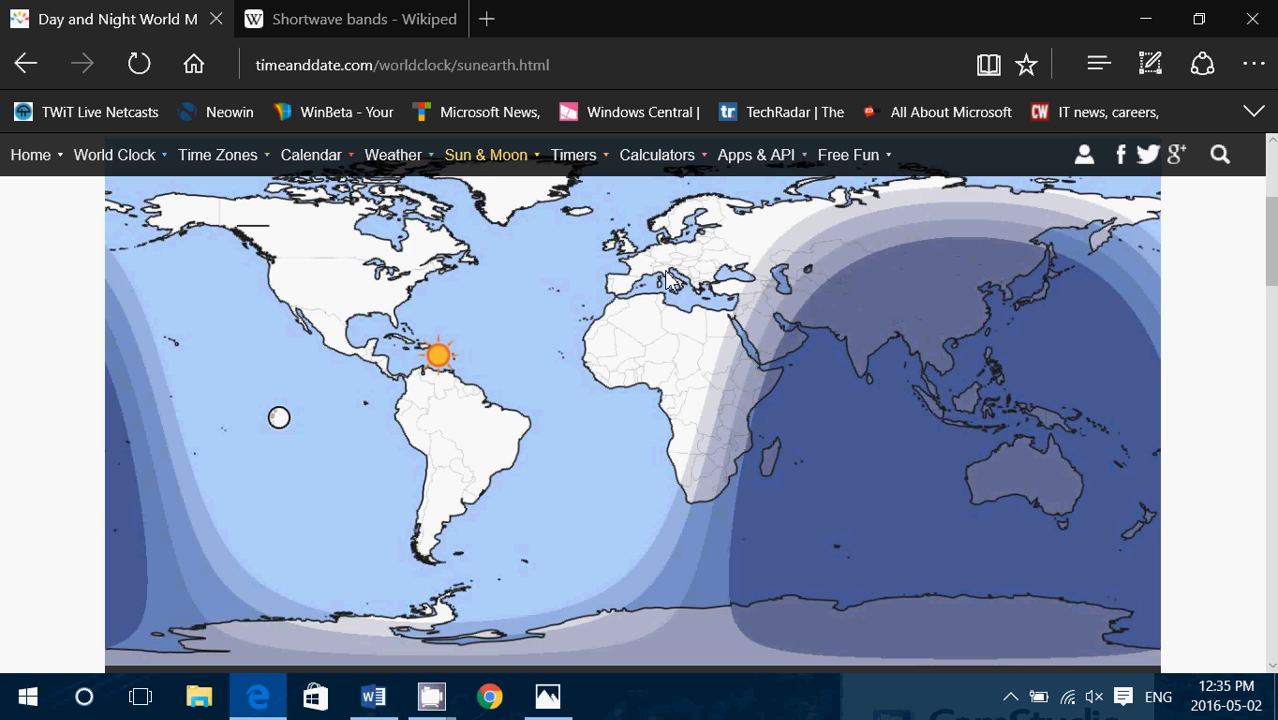
pyautogui.moveTo(673, 283)
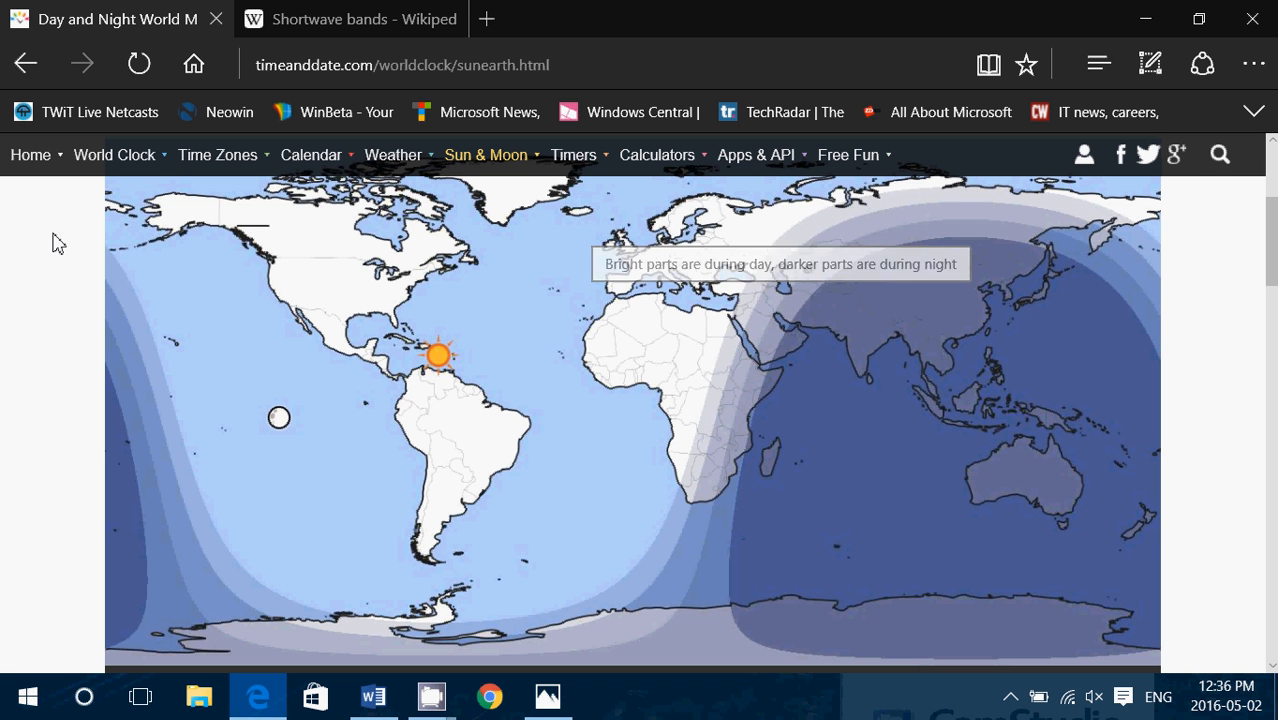
pyautogui.moveTo(165, 330)
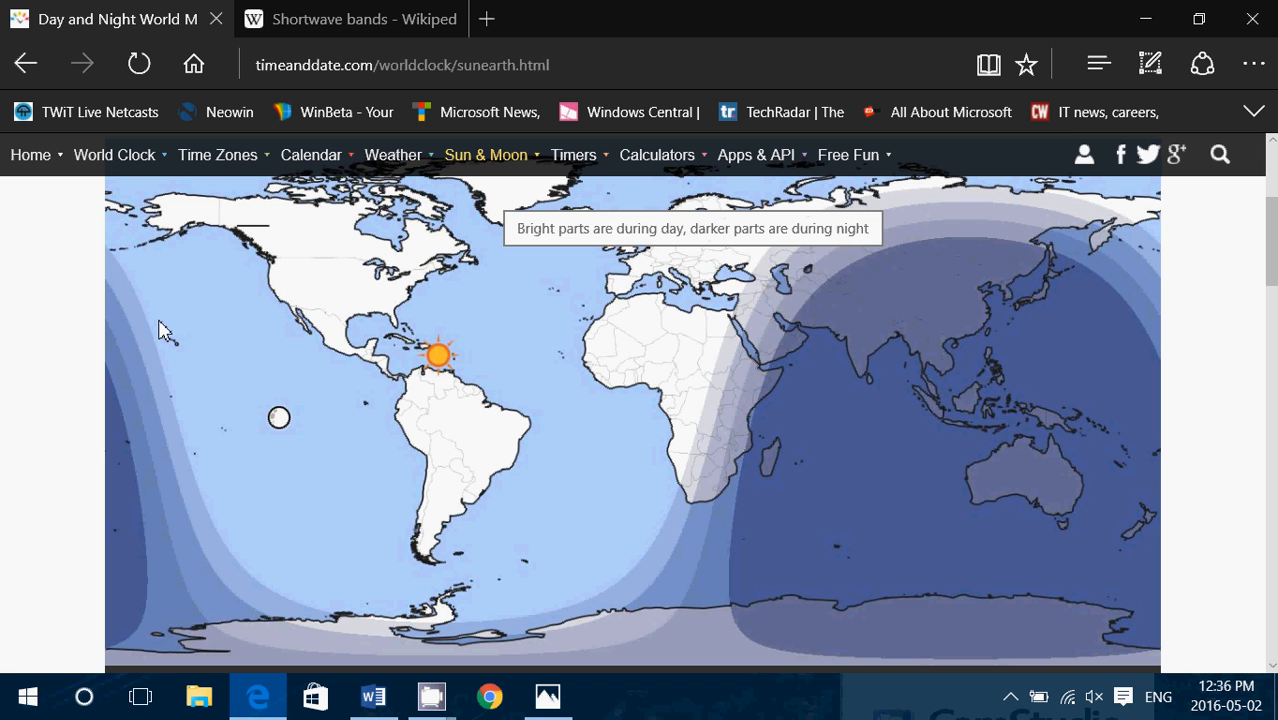
pyautogui.moveTo(625, 313)
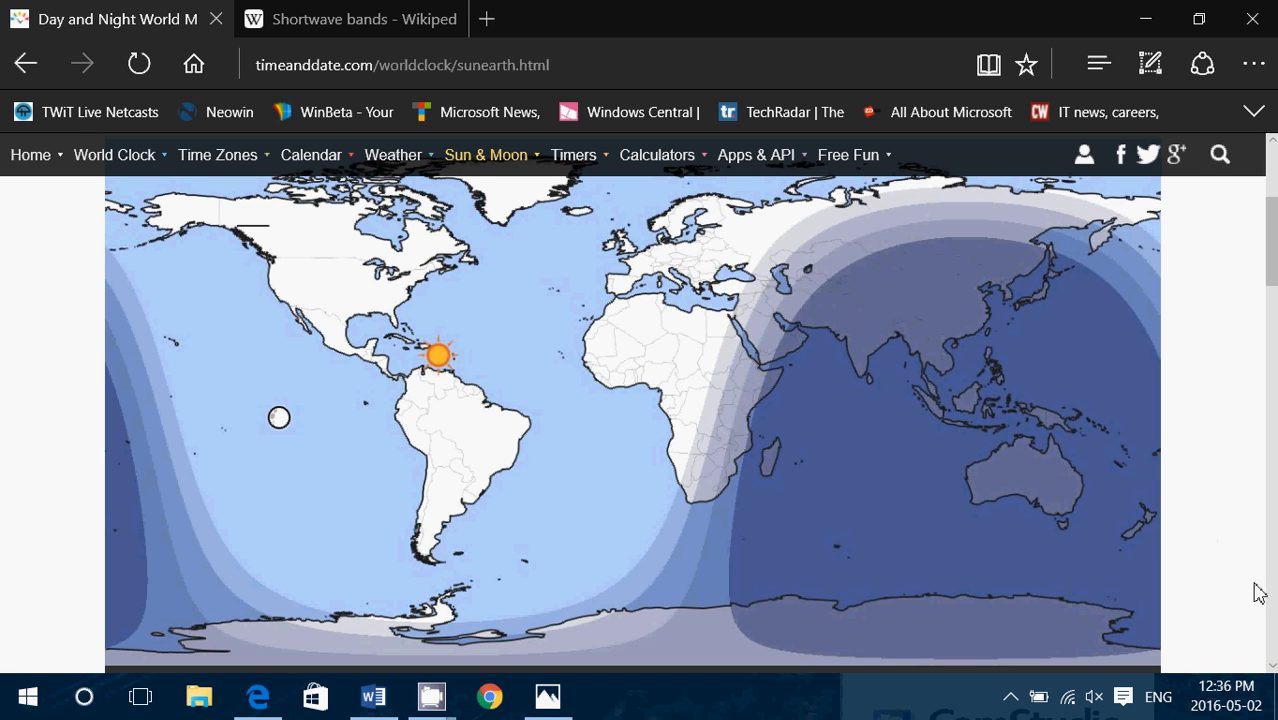
pyautogui.moveTo(884, 460)
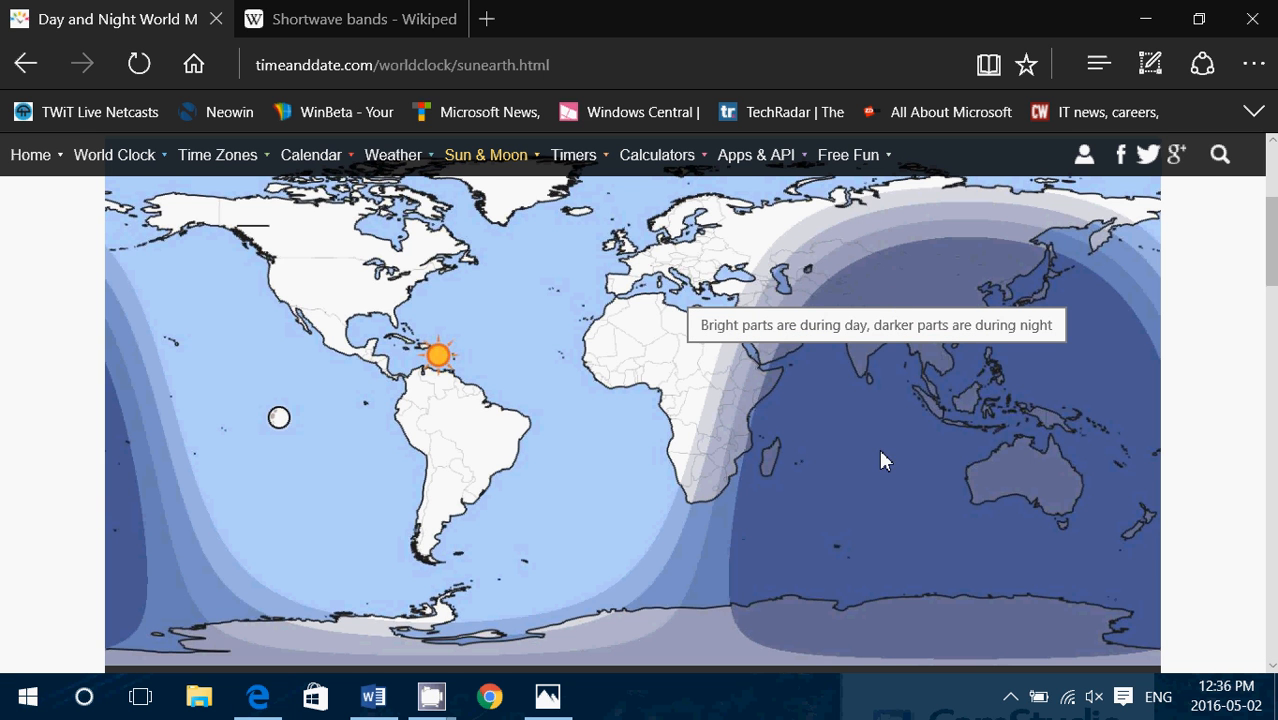
pyautogui.moveTo(597, 336)
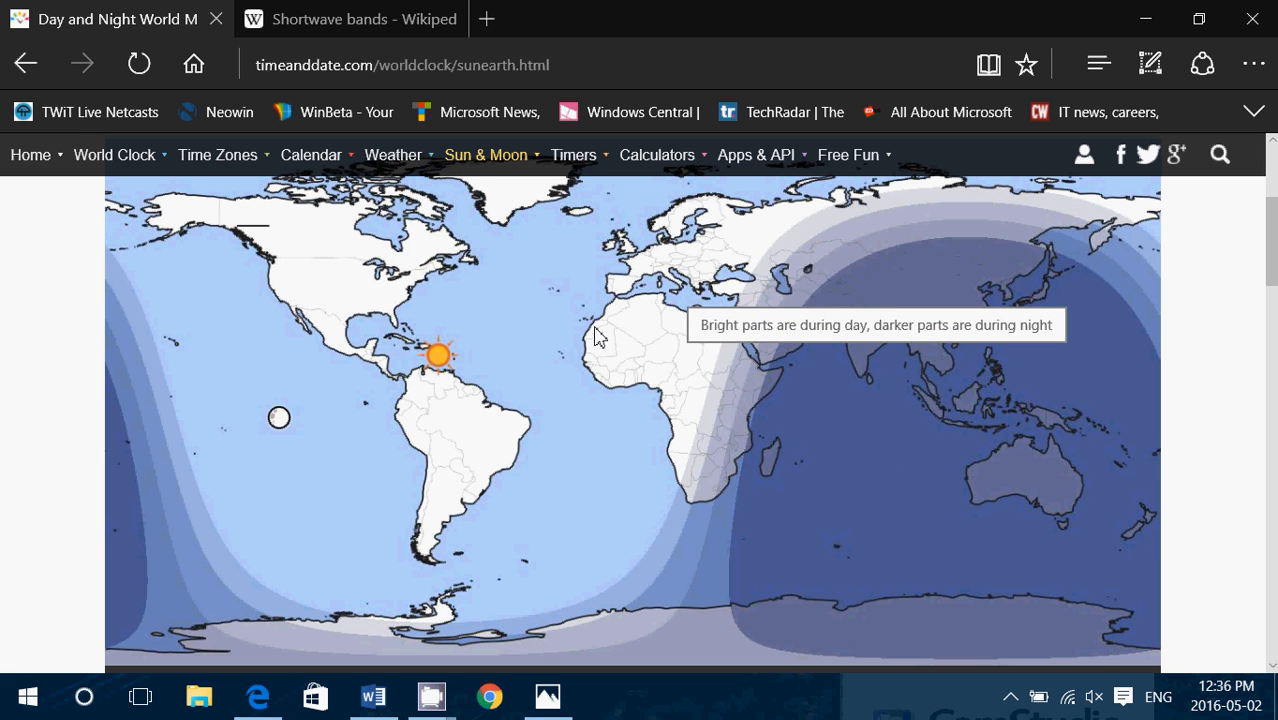
pyautogui.moveTo(637, 313)
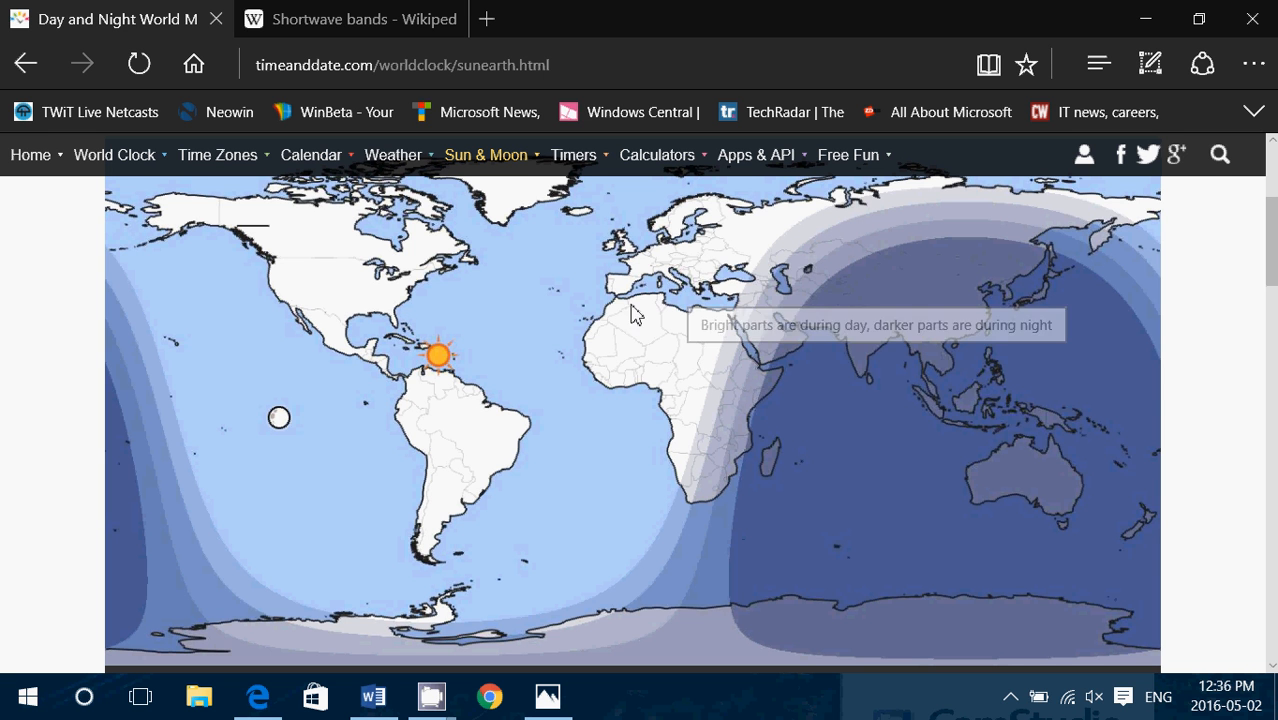
pyautogui.moveTo(417, 310)
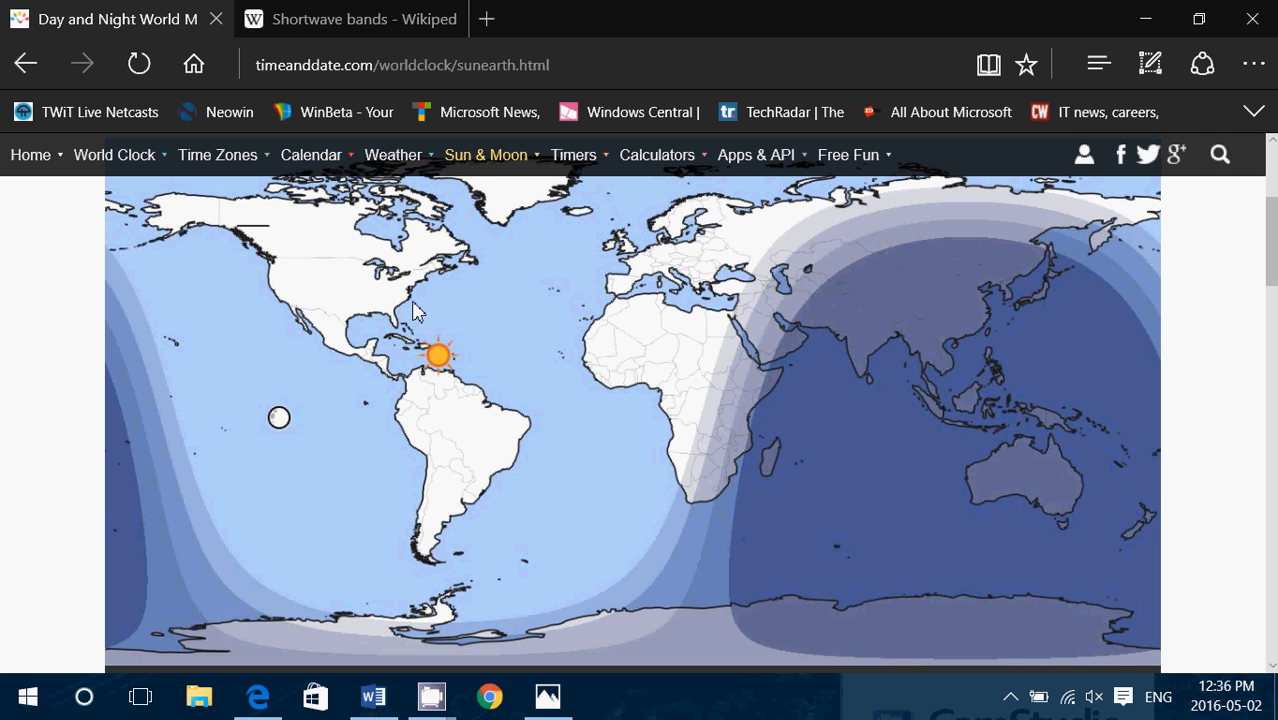
pyautogui.moveTo(967, 363)
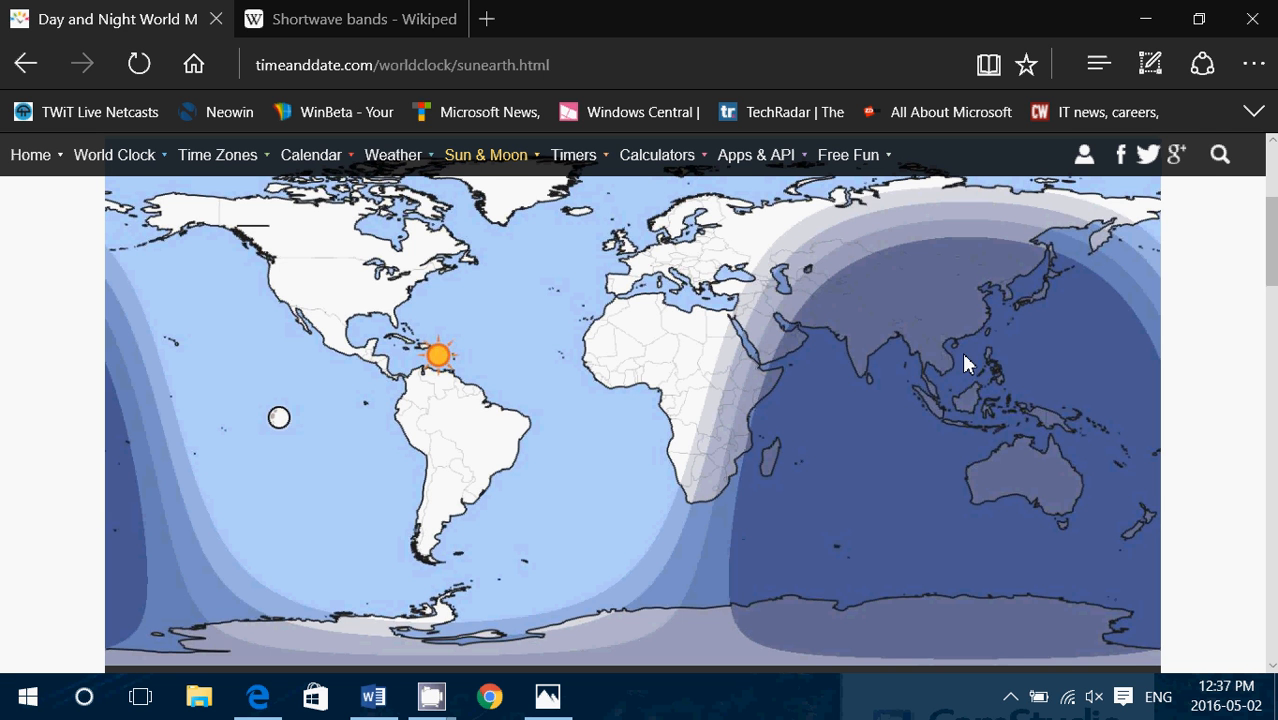
pyautogui.moveTo(849, 338)
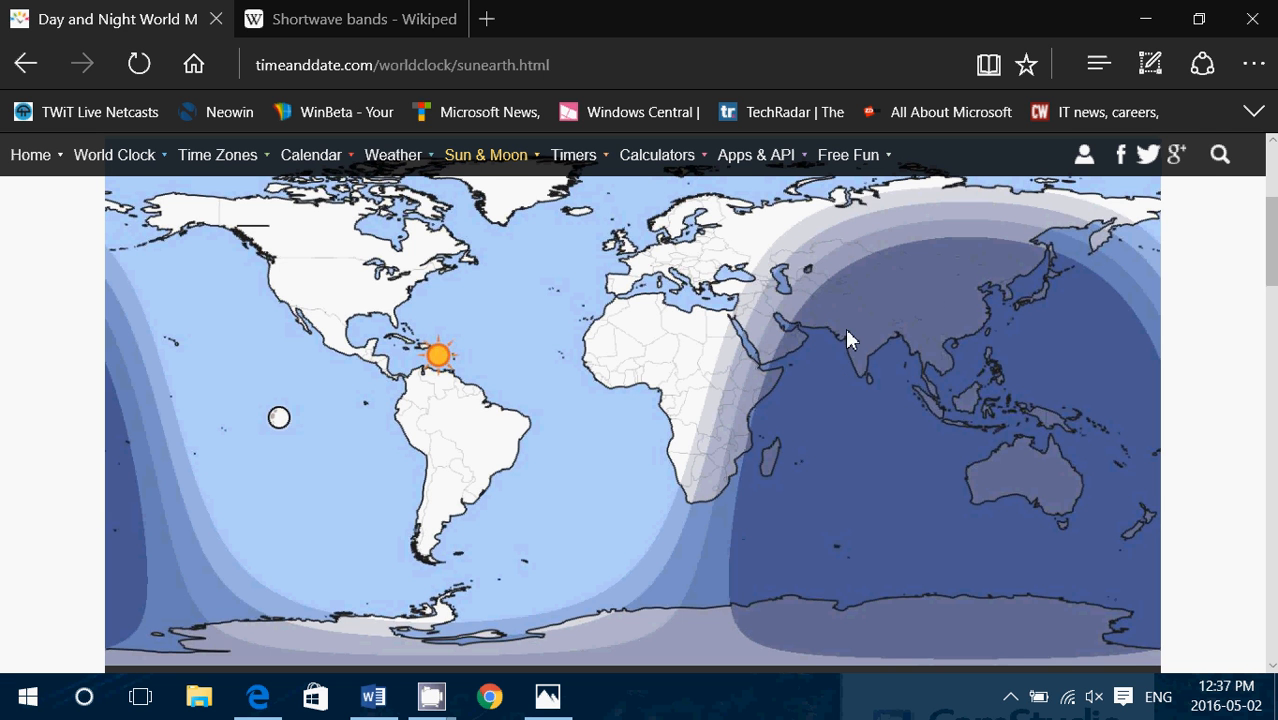
pyautogui.moveTo(773, 347)
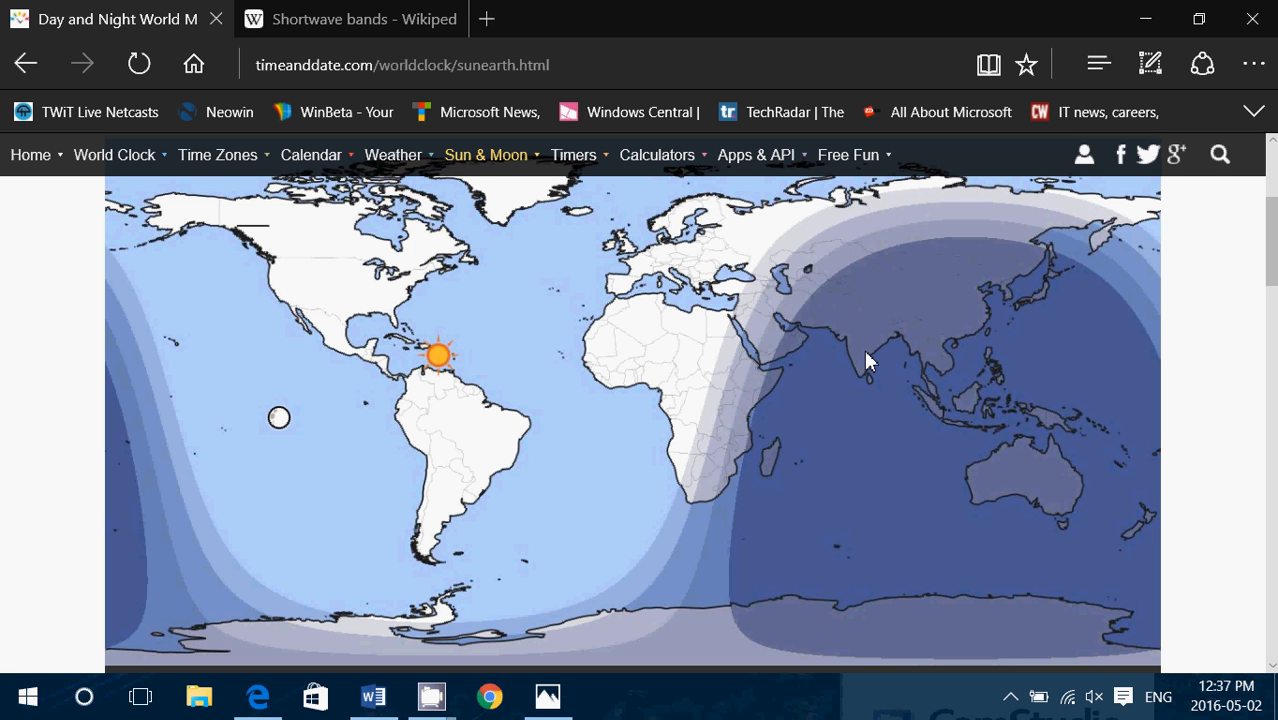
pyautogui.moveTo(420, 285)
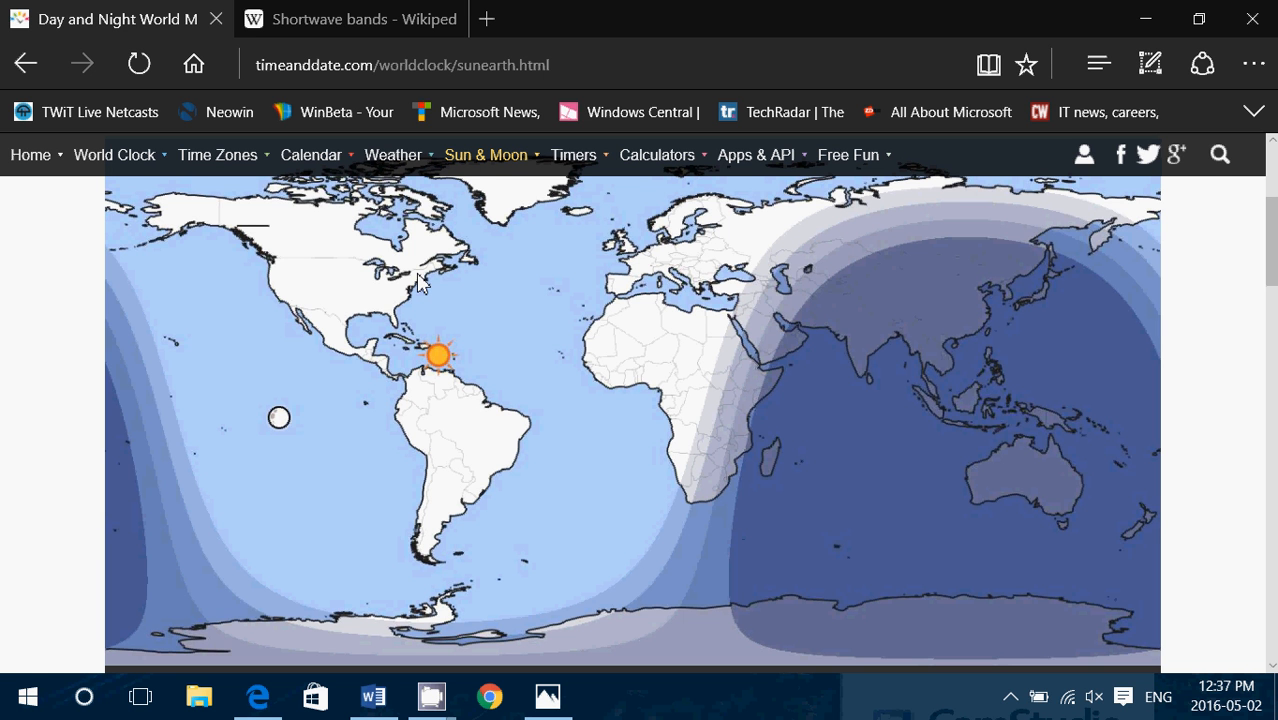
pyautogui.moveTo(417, 278)
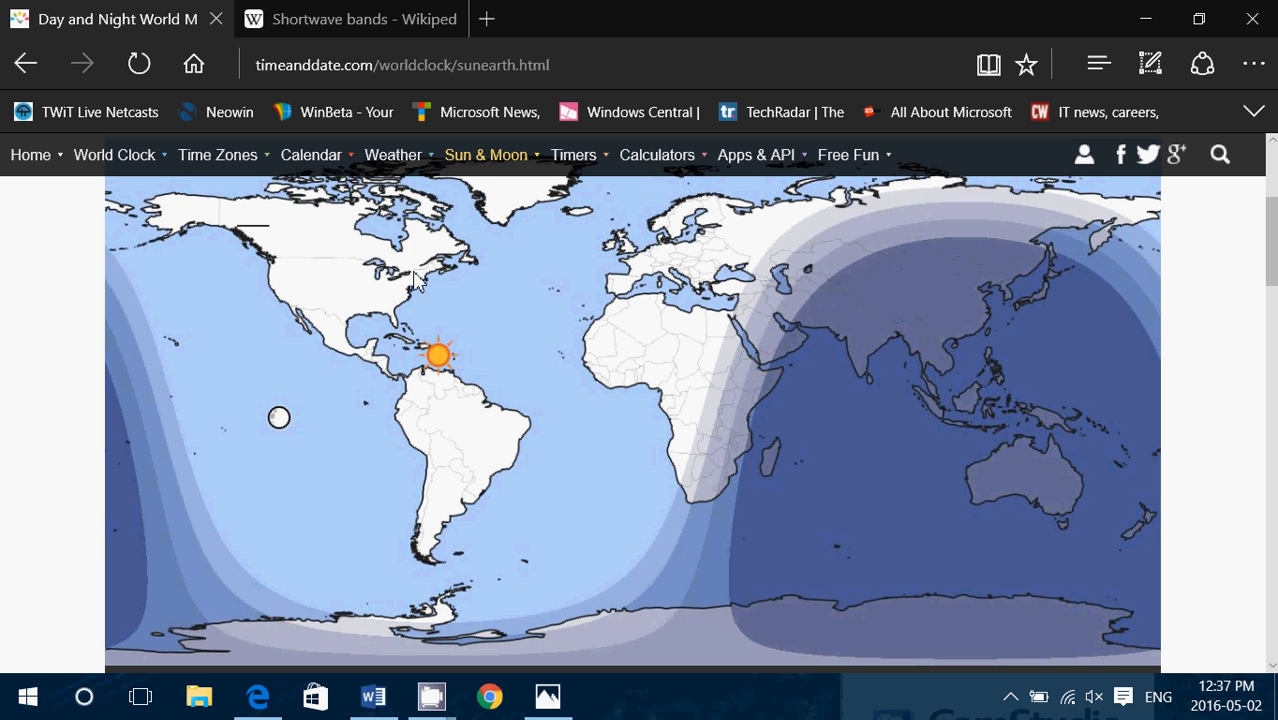
pyautogui.moveTo(763, 344)
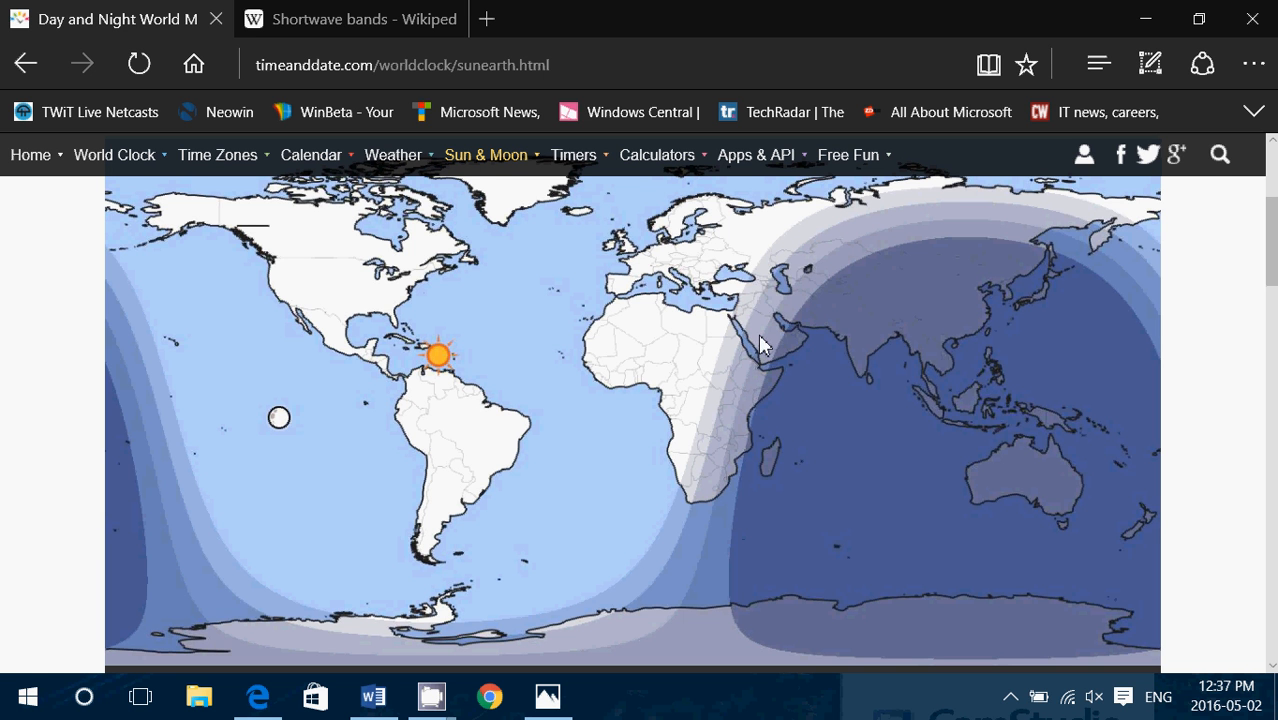
pyautogui.moveTo(775, 348)
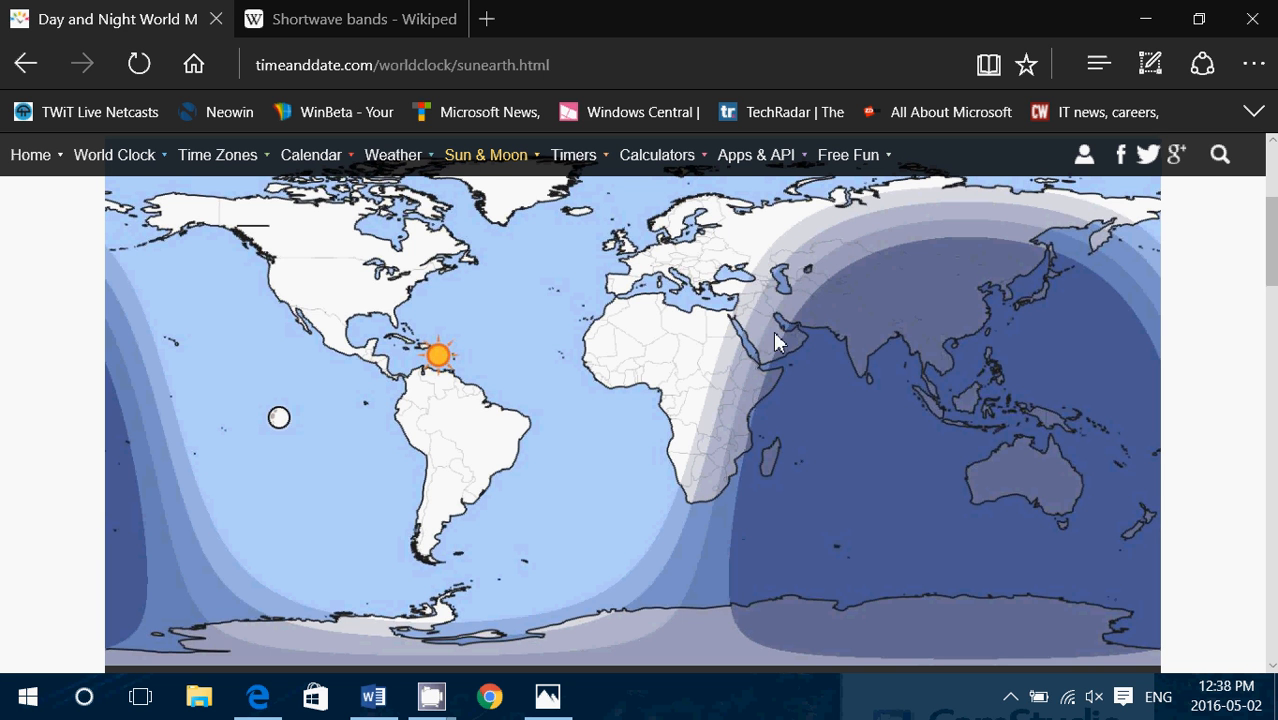
pyautogui.moveTo(773, 349)
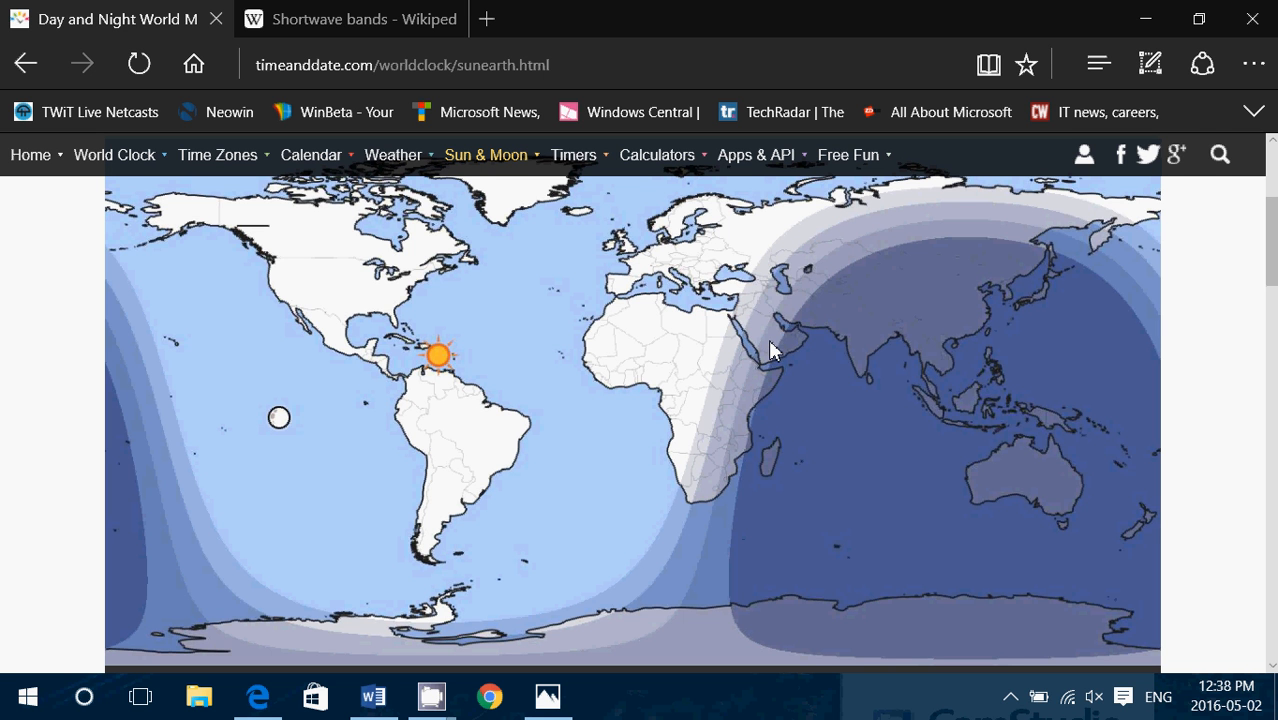
pyautogui.moveTo(820, 353)
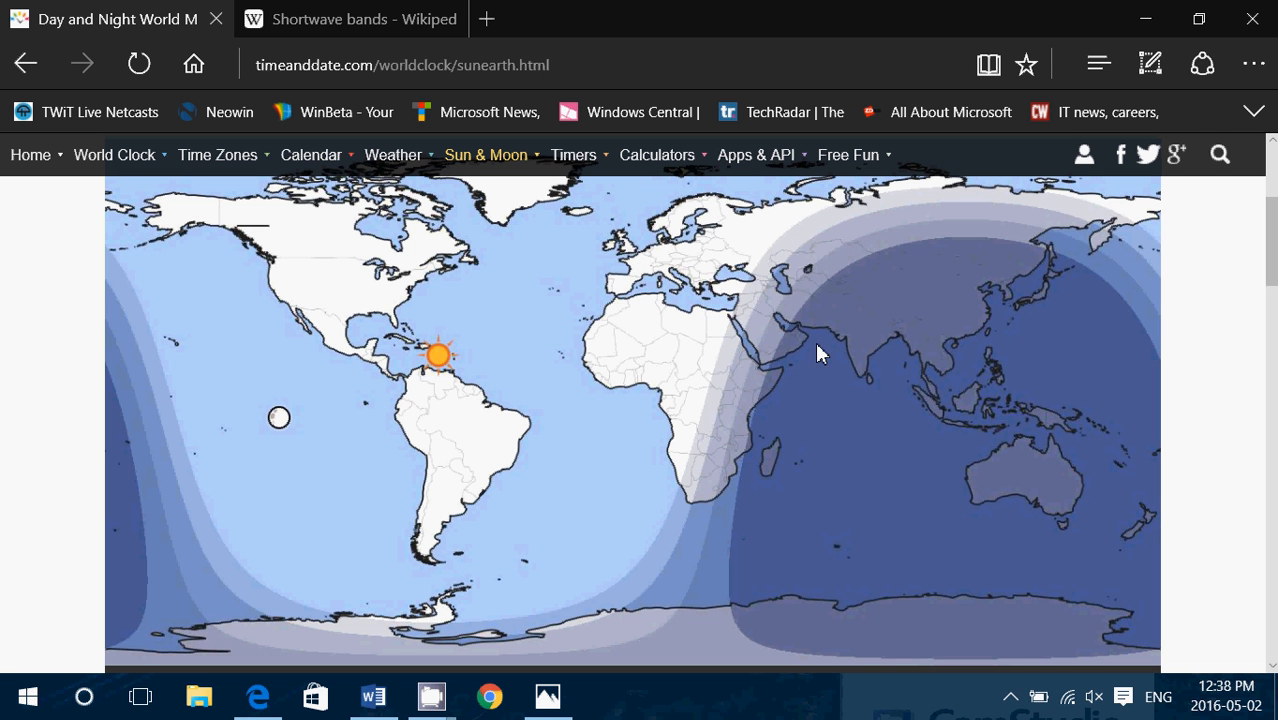
pyautogui.moveTo(948, 355)
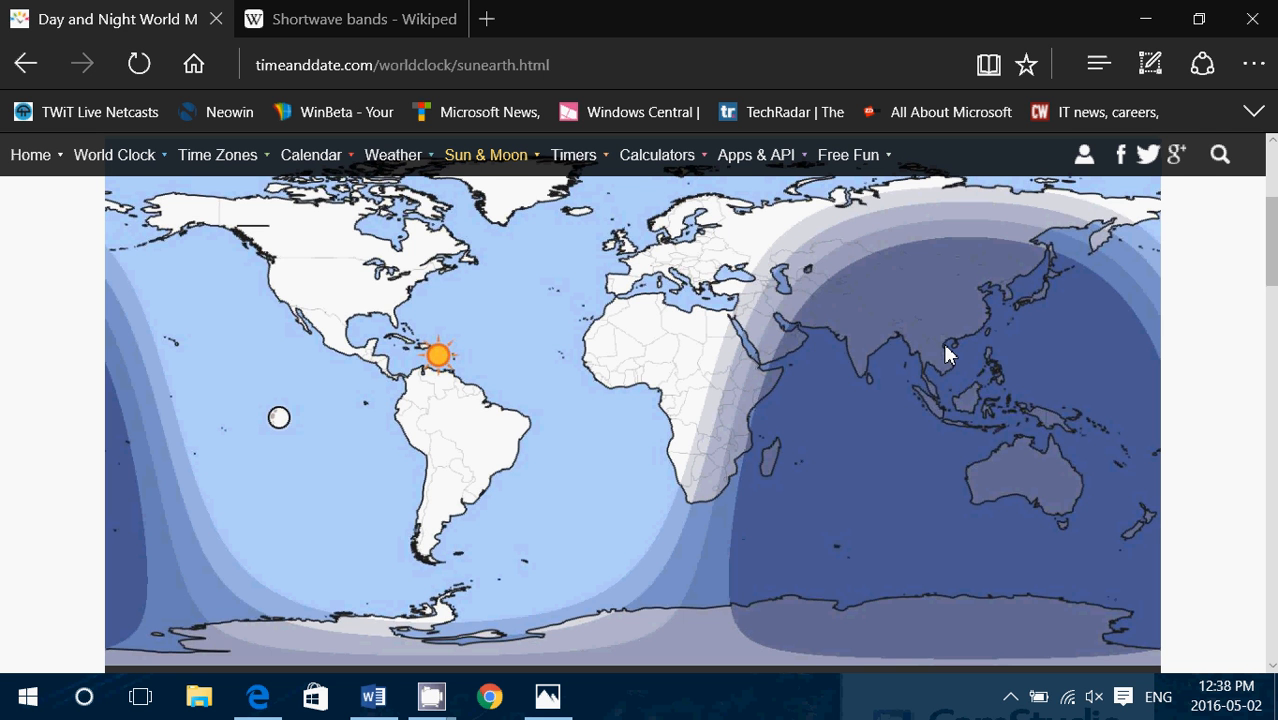
pyautogui.moveTo(865, 333)
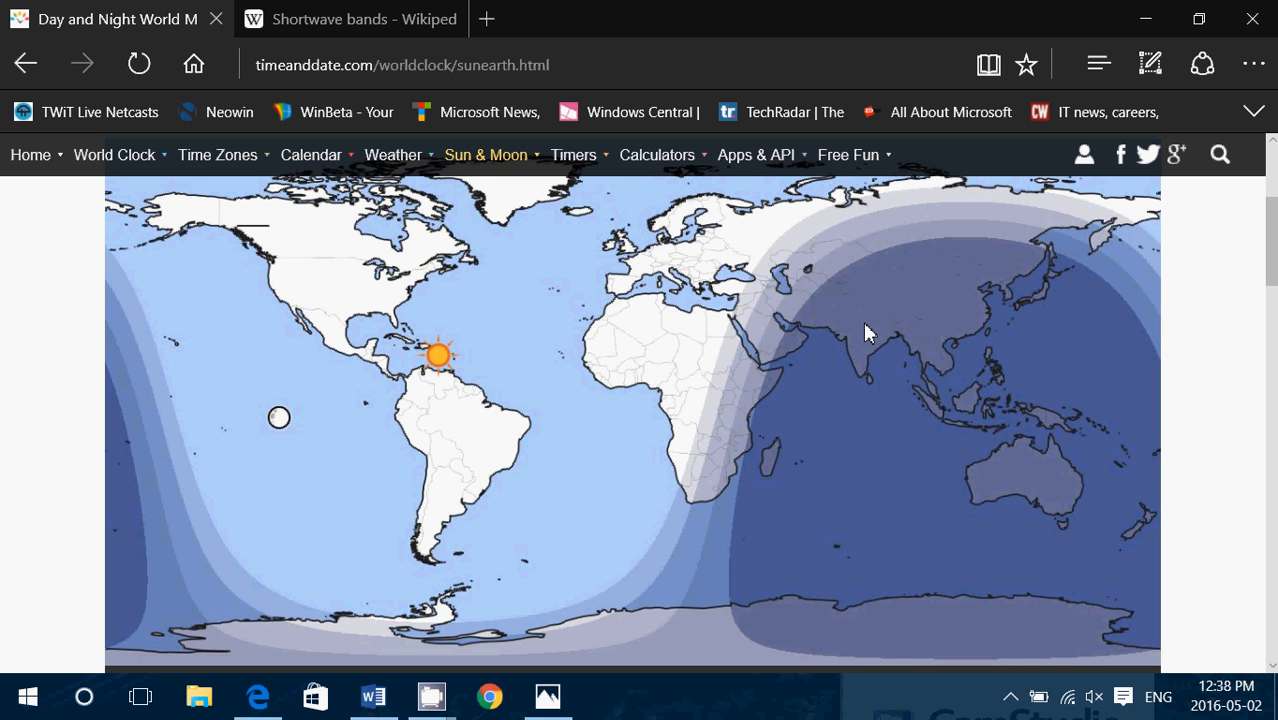
pyautogui.moveTo(808, 348)
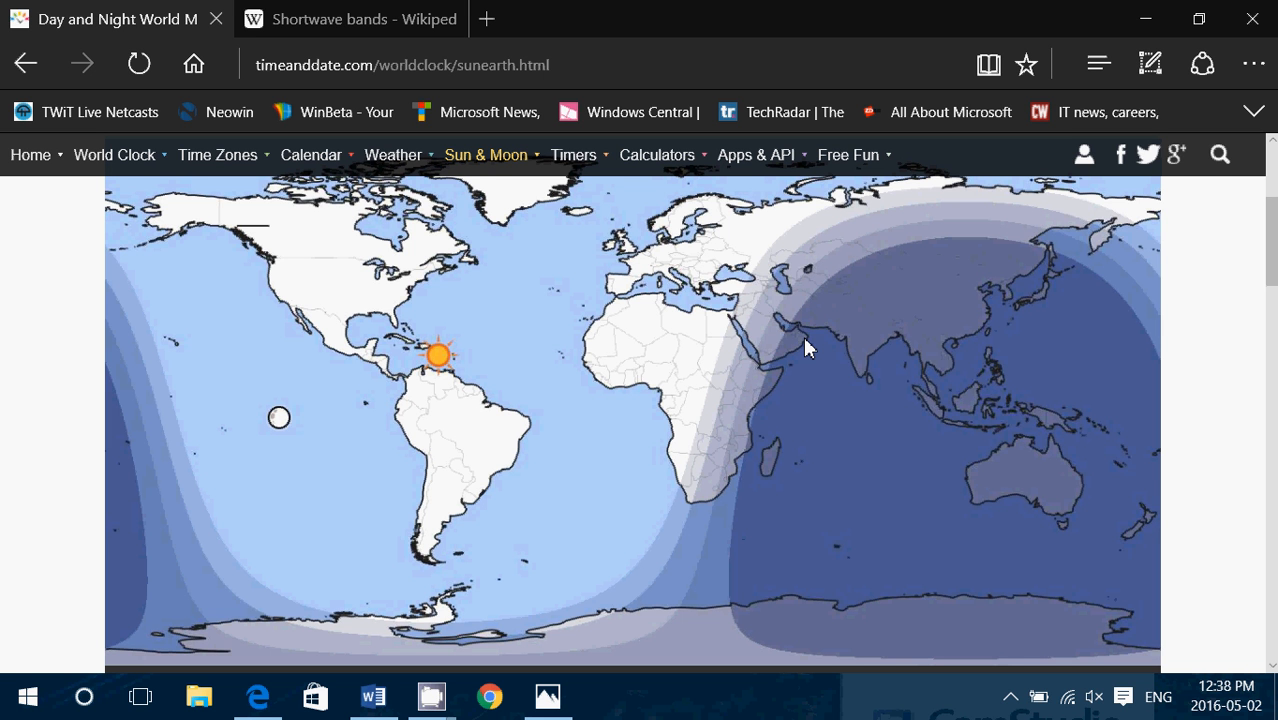
pyautogui.moveTo(1063, 493)
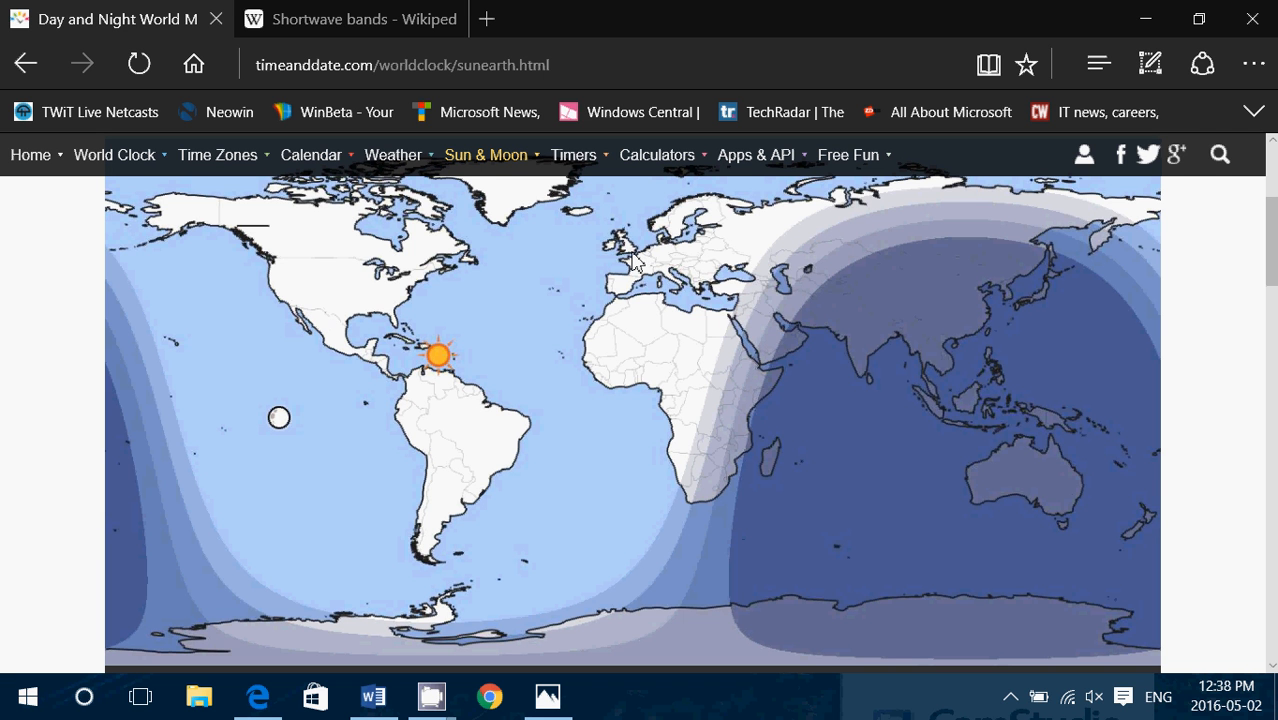
pyautogui.moveTo(358, 275)
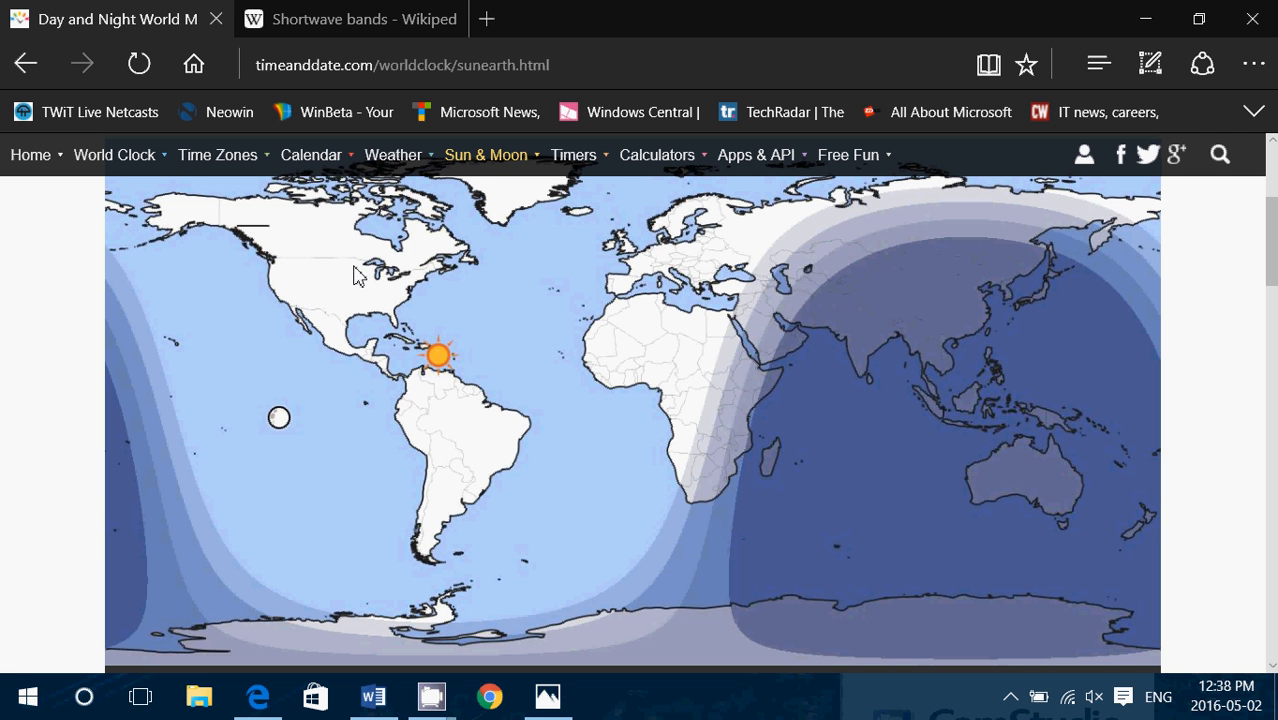
pyautogui.moveTo(700, 347)
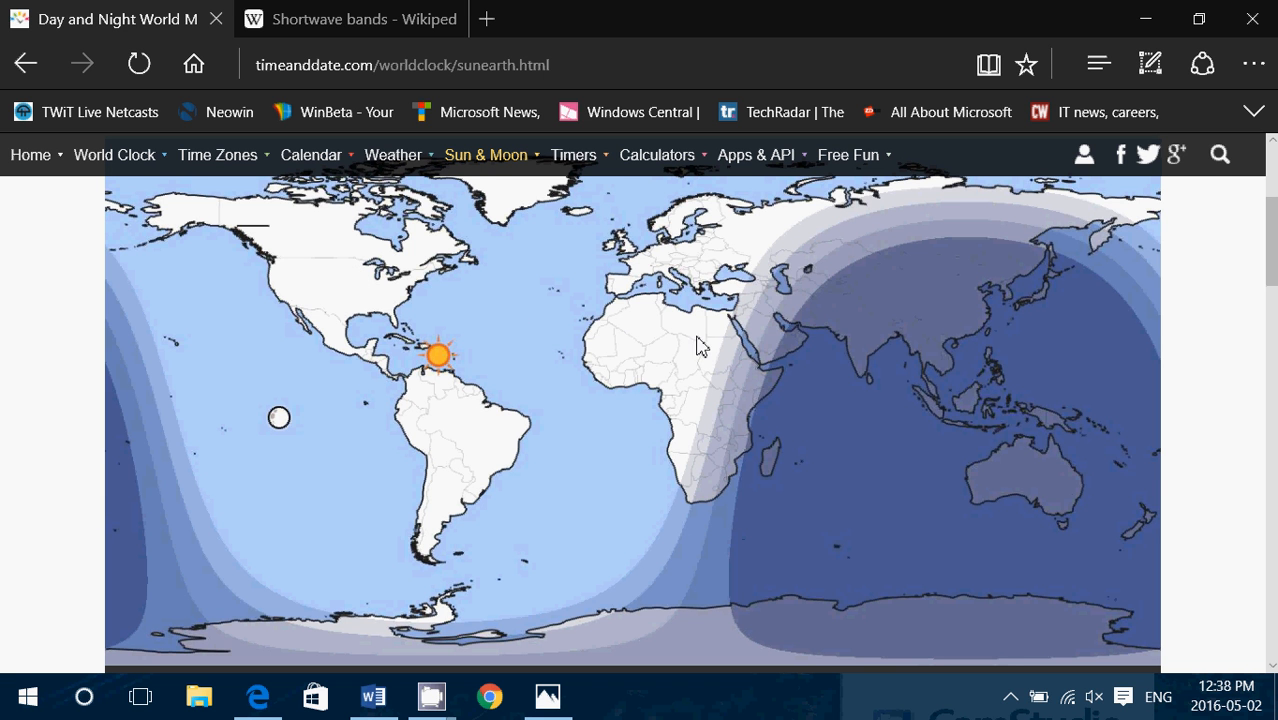
pyautogui.moveTo(762, 347)
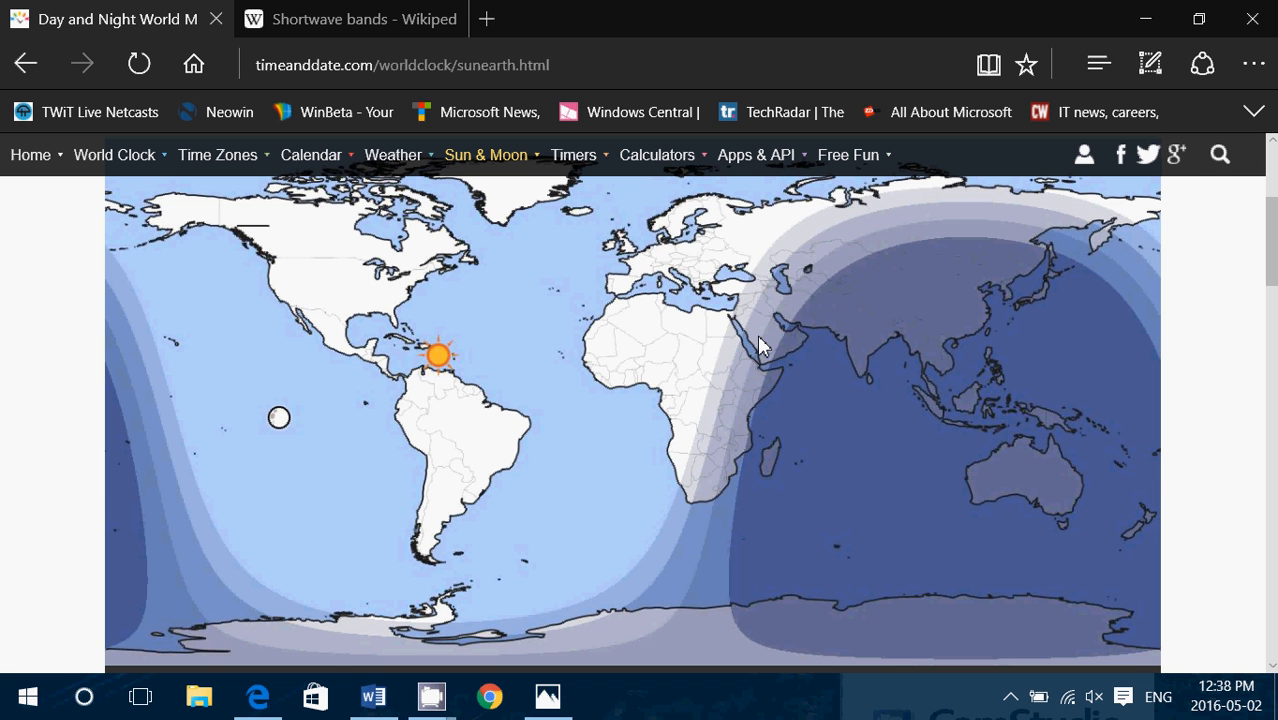
pyautogui.moveTo(527, 344)
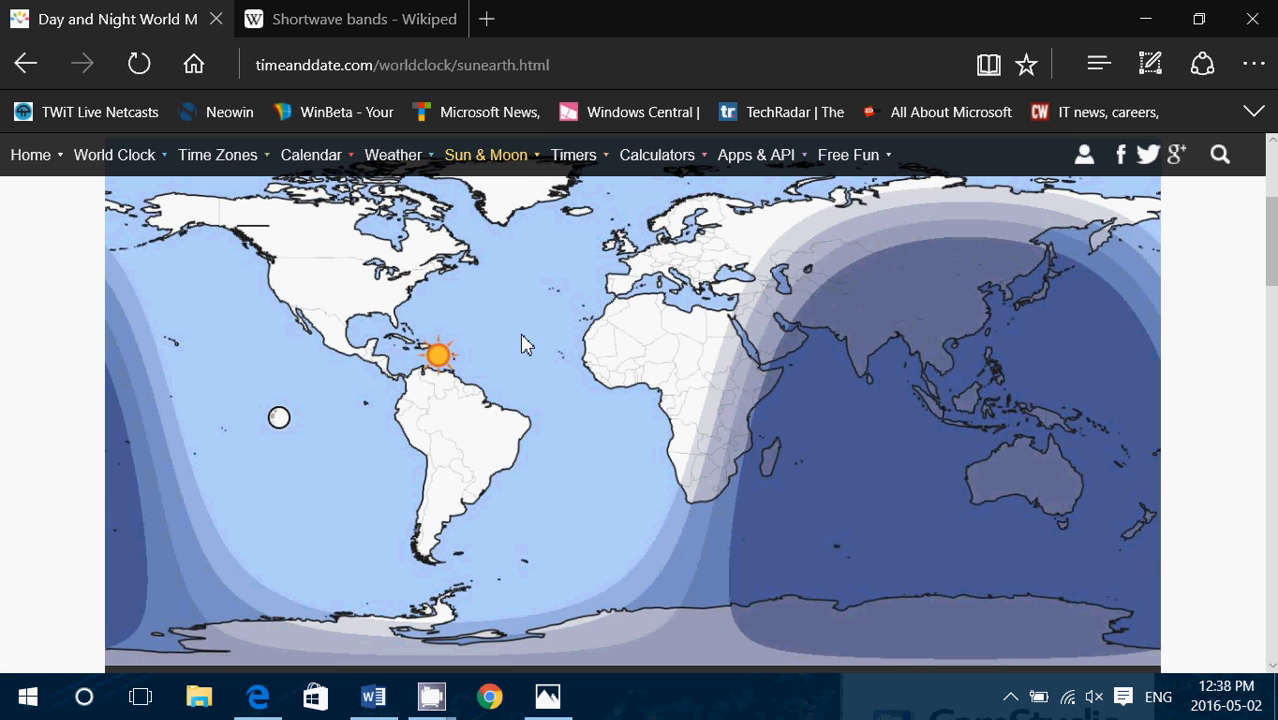
pyautogui.moveTo(418, 278)
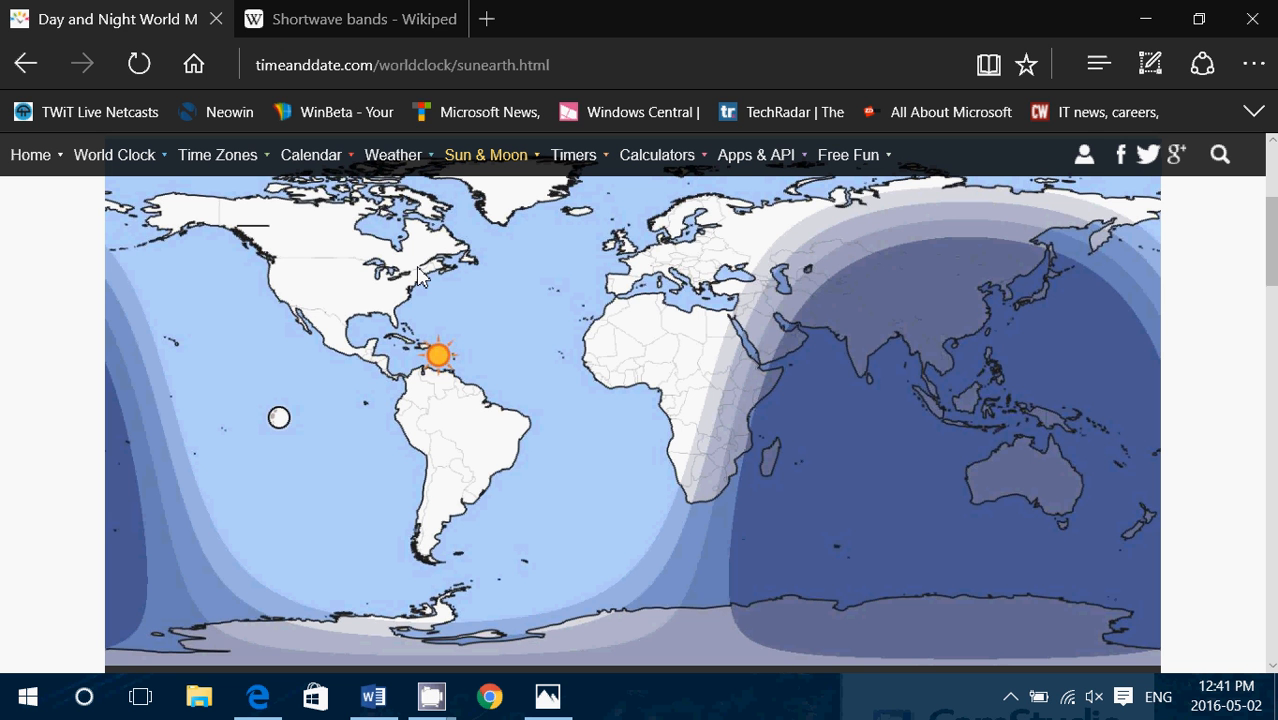
# Open the Shortwave bands article and scroll through its band table, back to 120 m–31 m
pyautogui.click(350, 18)
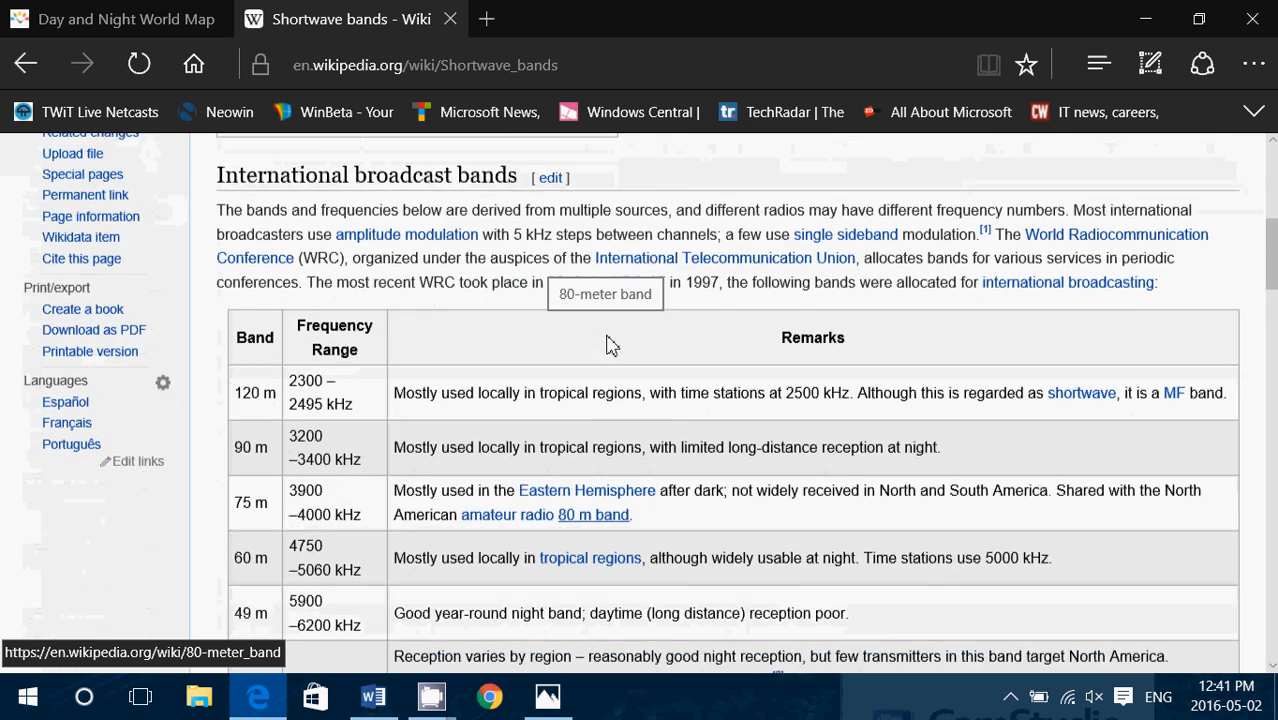
pyautogui.scroll(-3)
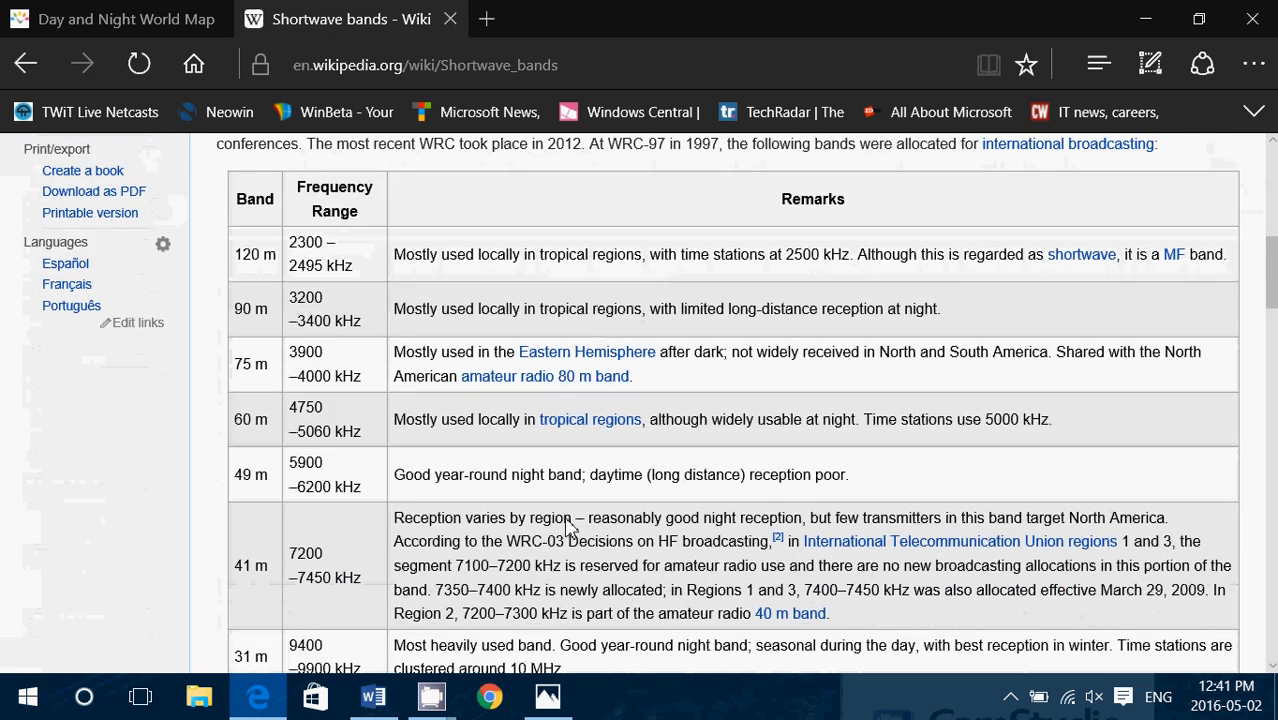
pyautogui.scroll(-3)
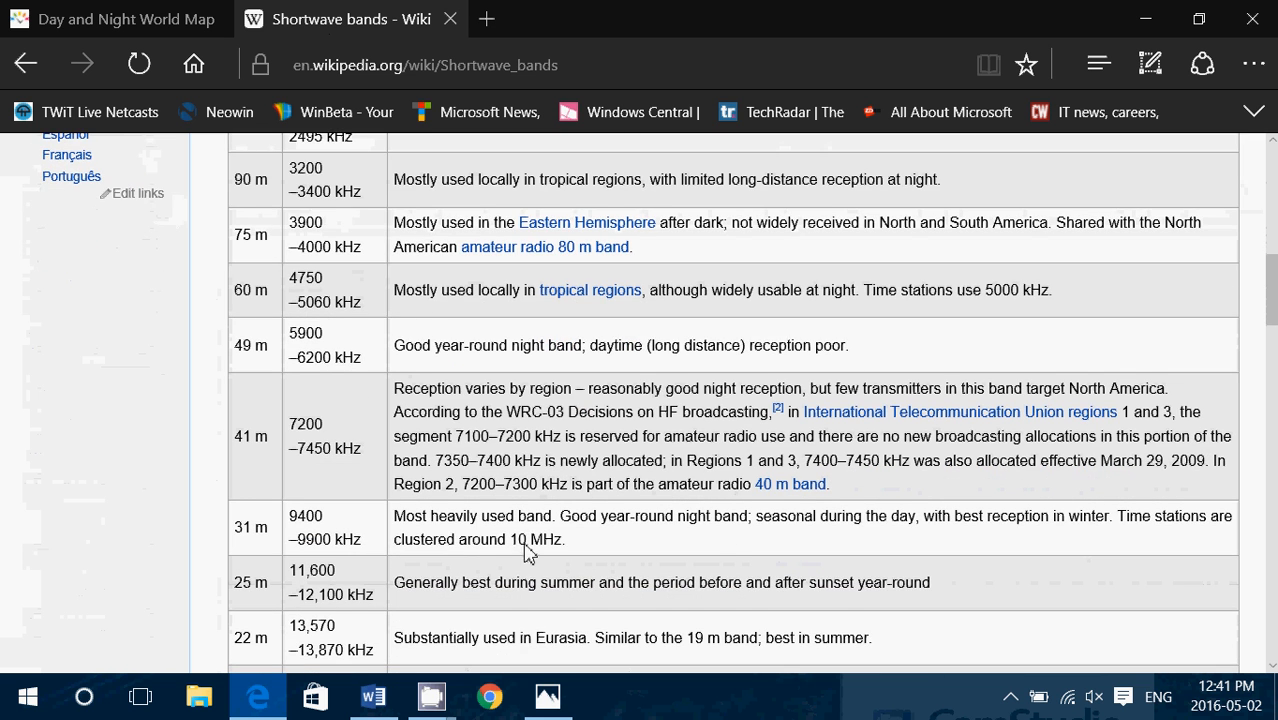
pyautogui.scroll(-3)
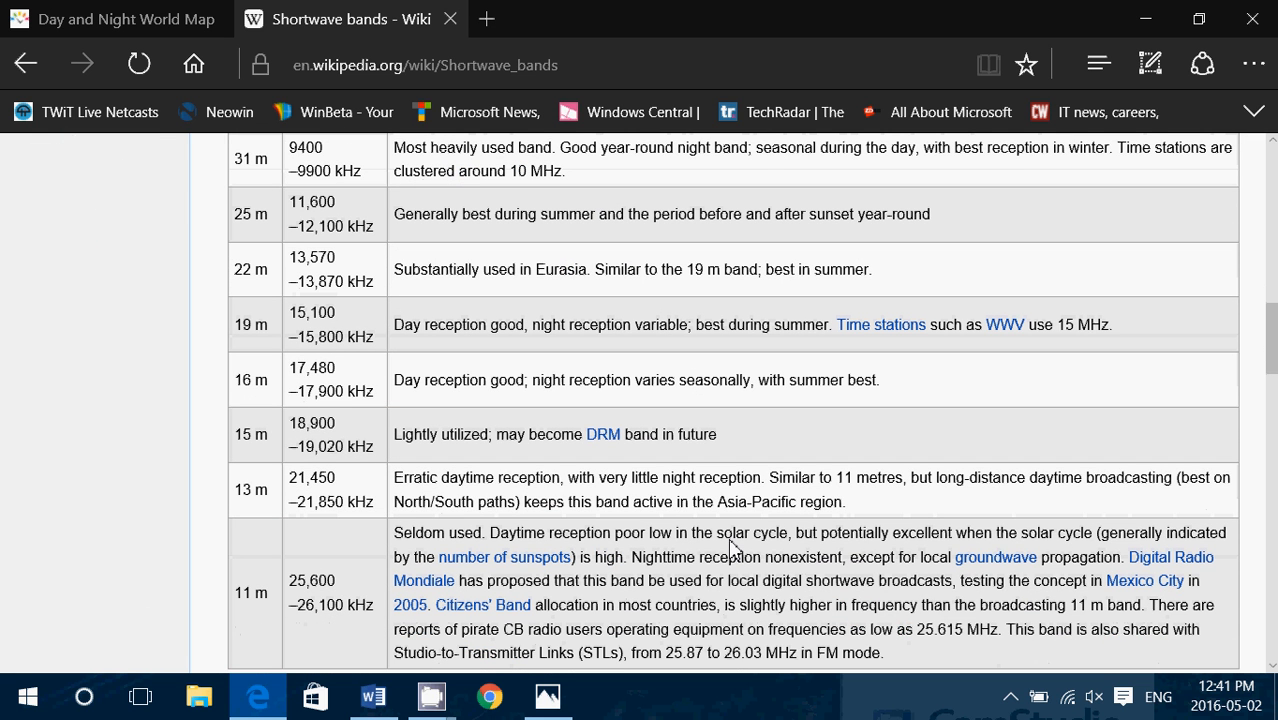
pyautogui.moveTo(473, 428)
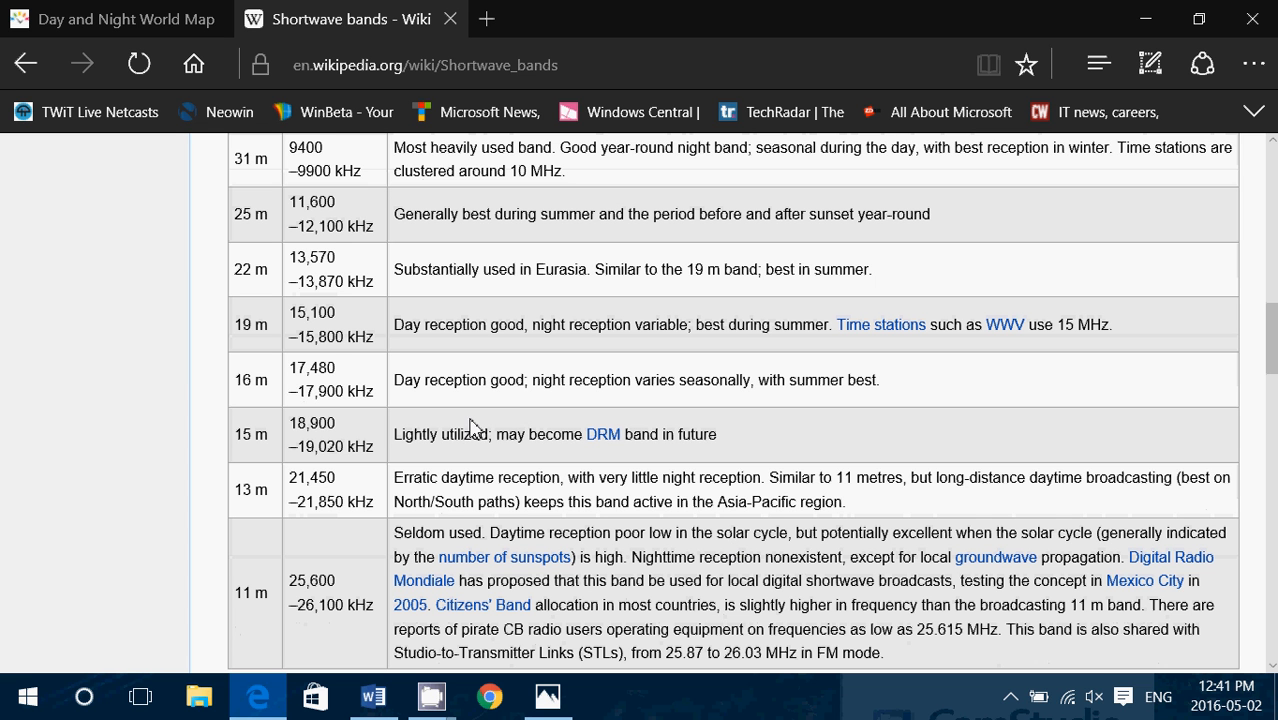
pyautogui.moveTo(255, 358)
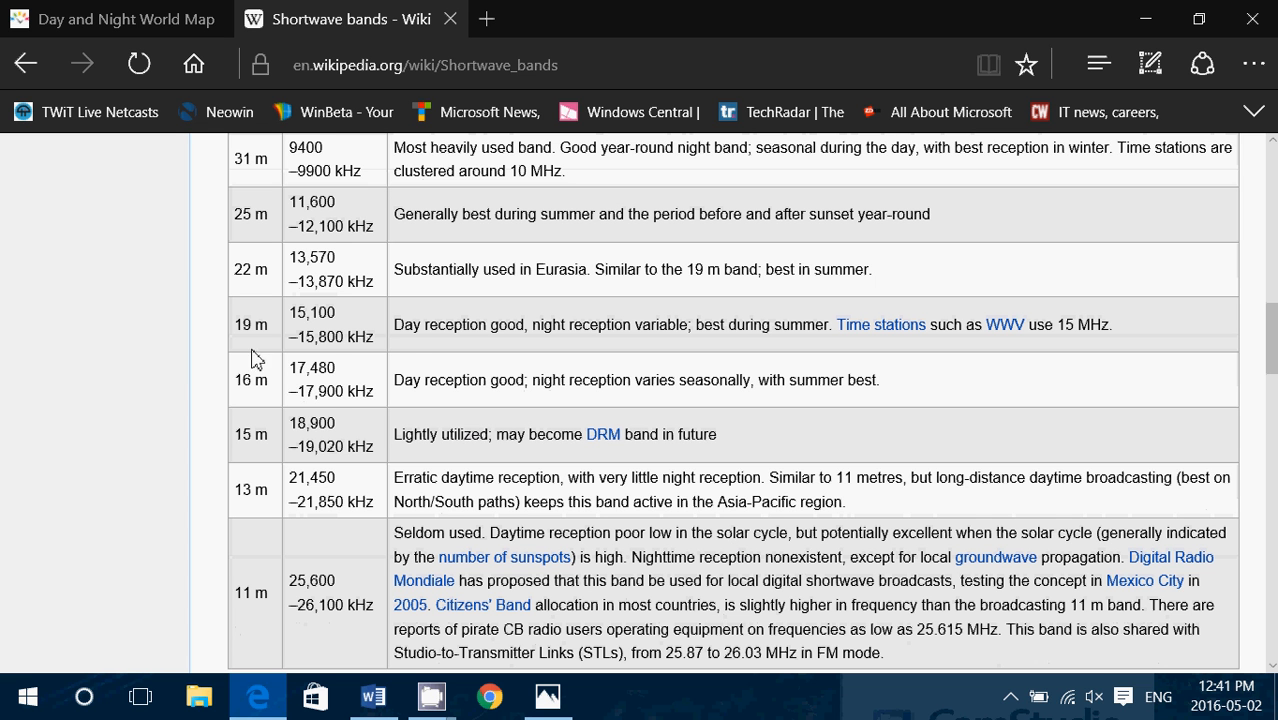
pyautogui.moveTo(438, 400)
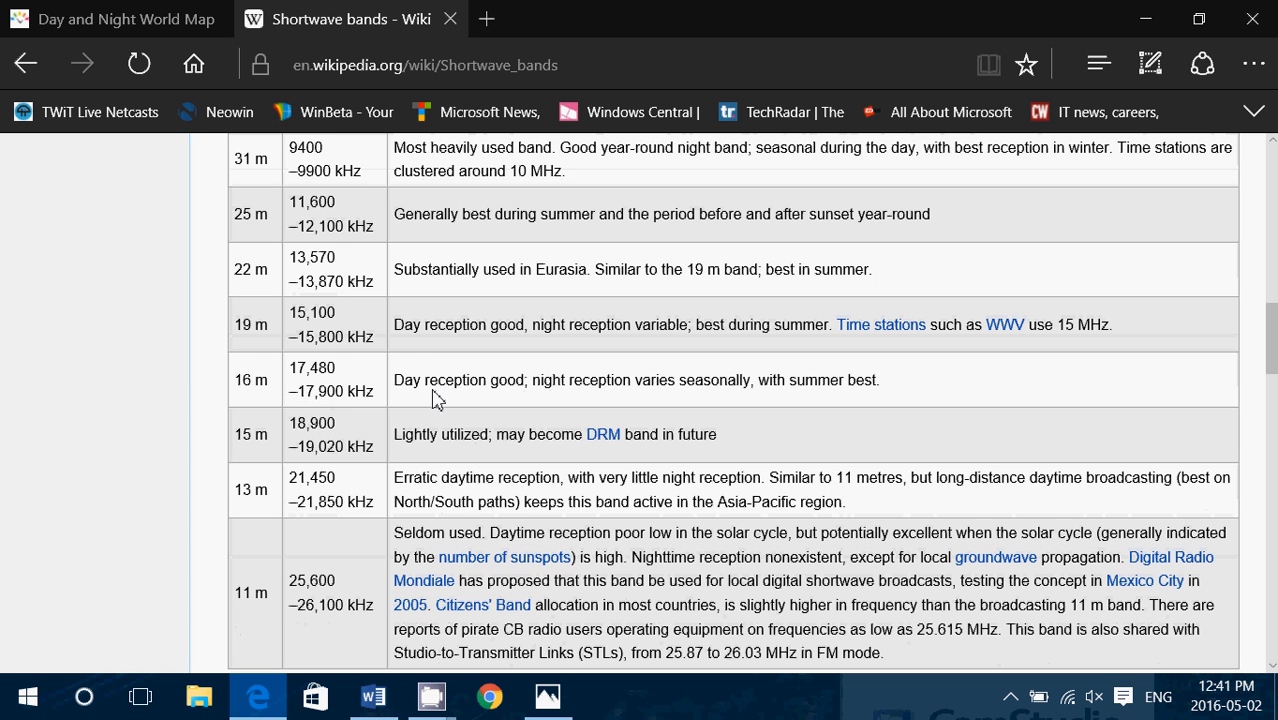
pyautogui.moveTo(632, 390)
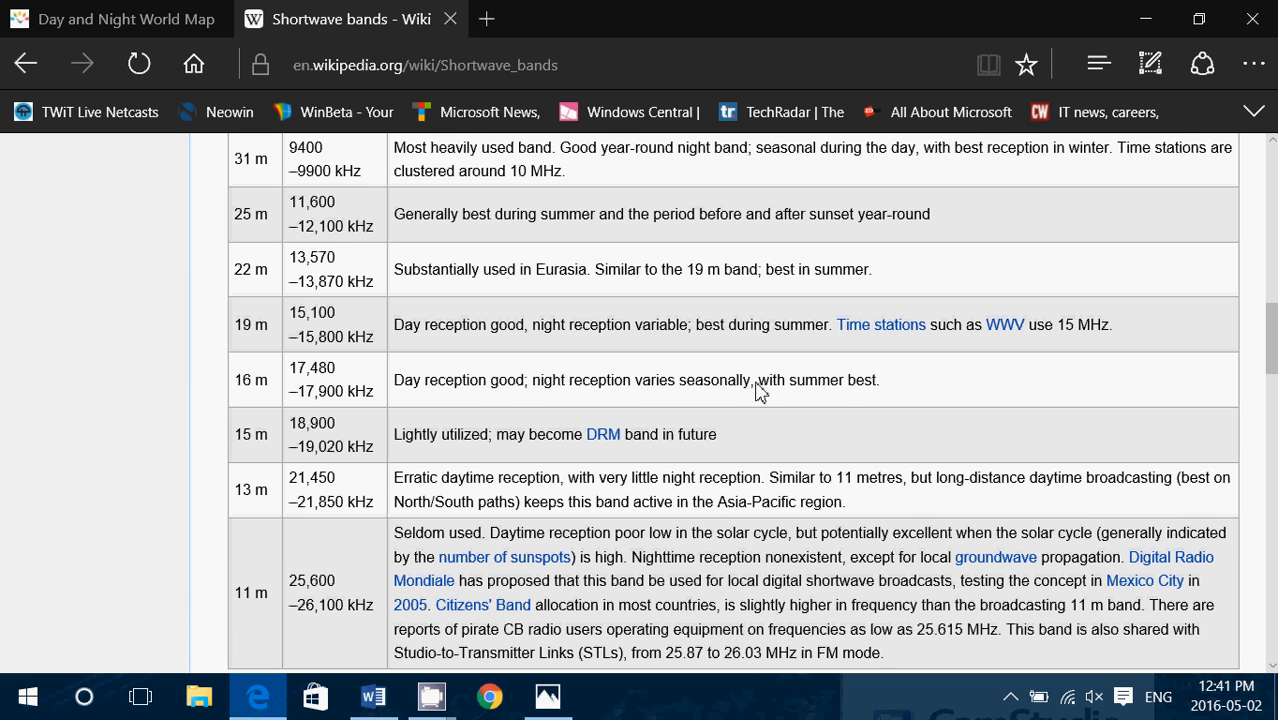
pyautogui.moveTo(848, 402)
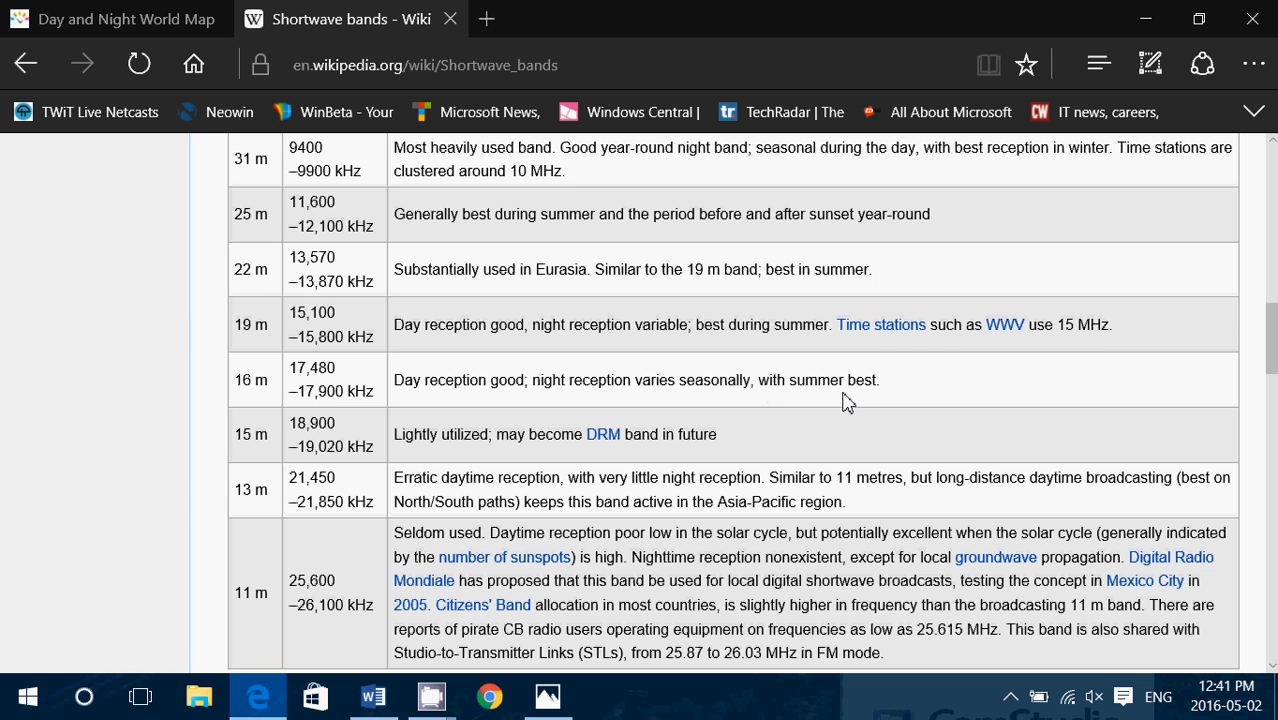
pyautogui.scroll(-3)
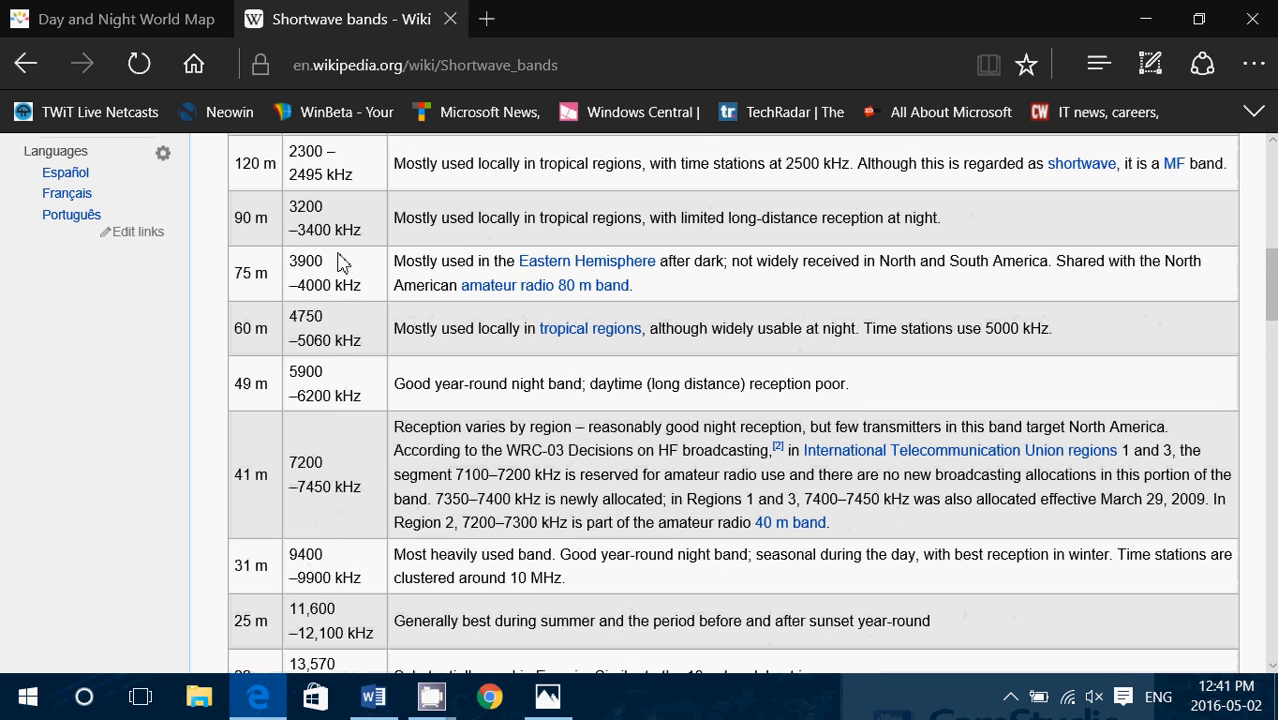
pyautogui.scroll(-3)
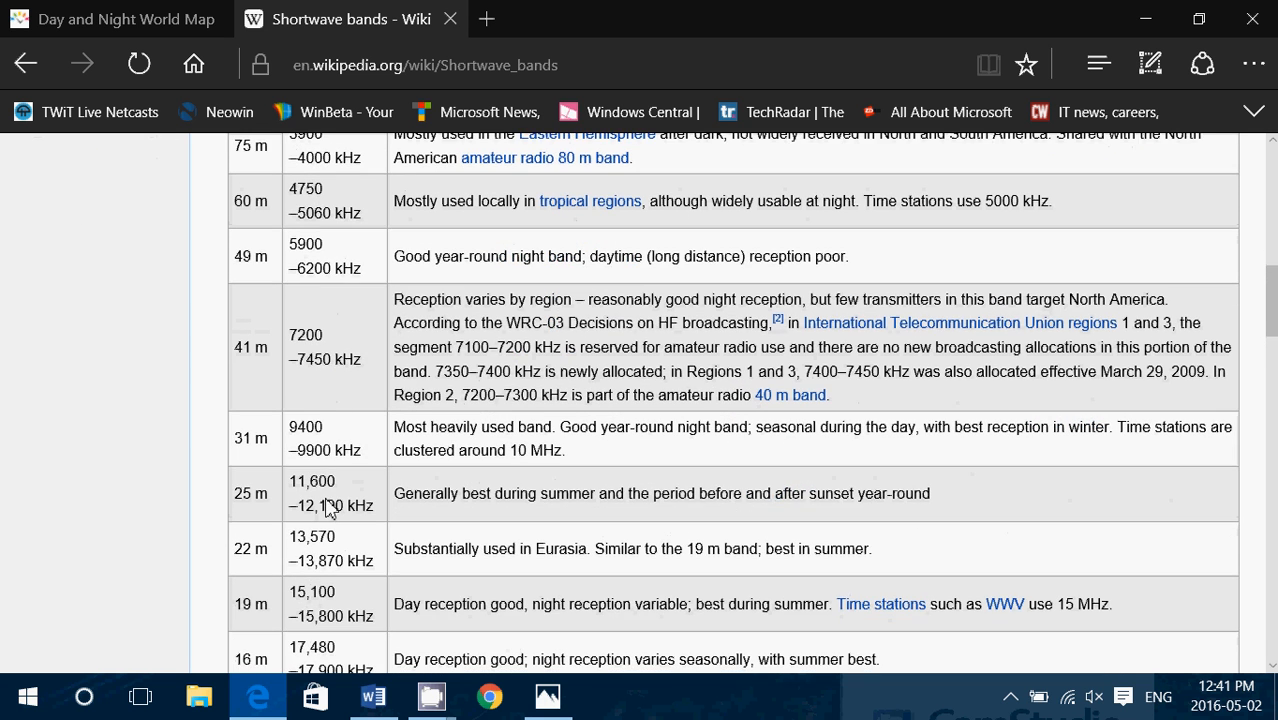
pyautogui.scroll(-3)
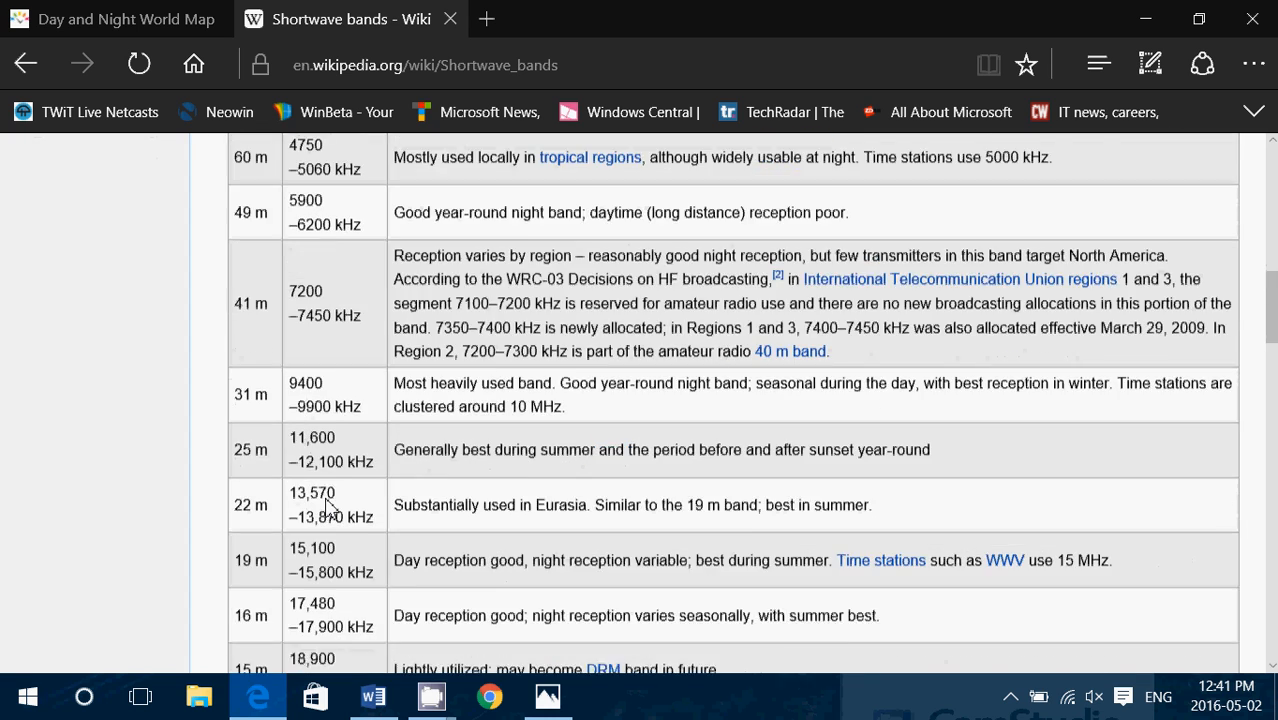
pyautogui.scroll(3)
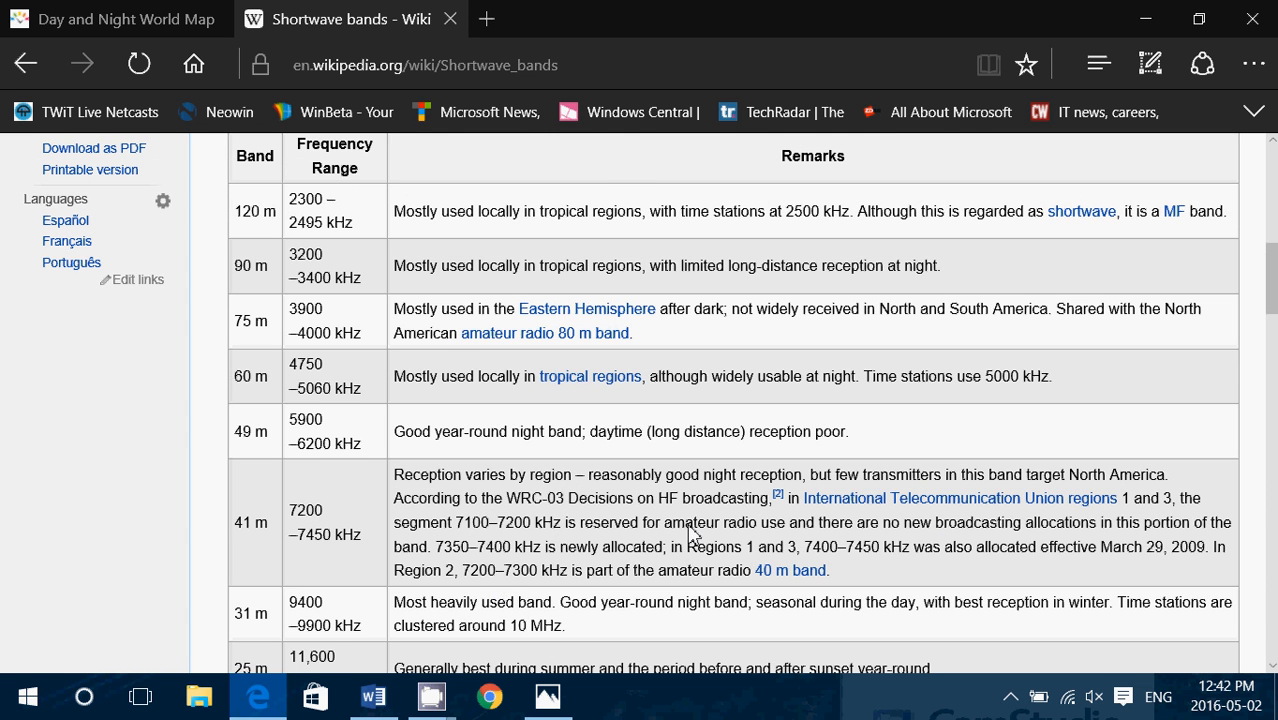
pyautogui.moveTo(628, 710)
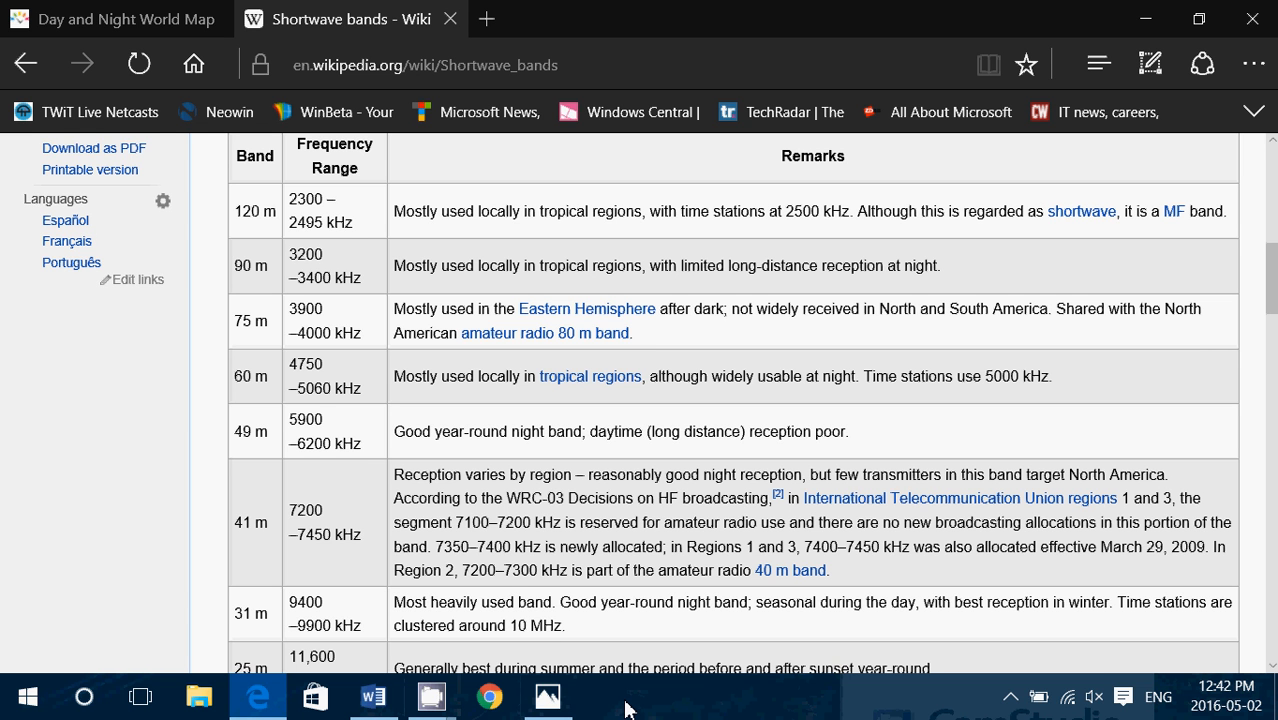
pyautogui.moveTo(360, 533)
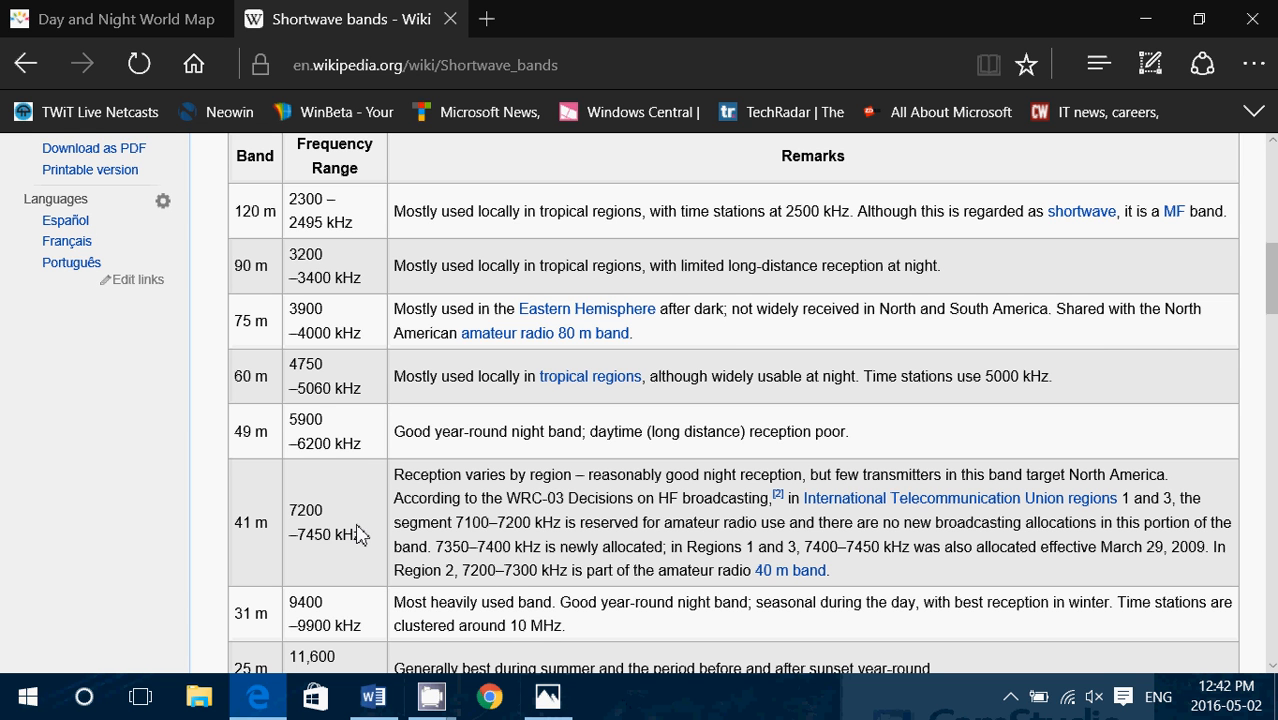
pyautogui.moveTo(725, 715)
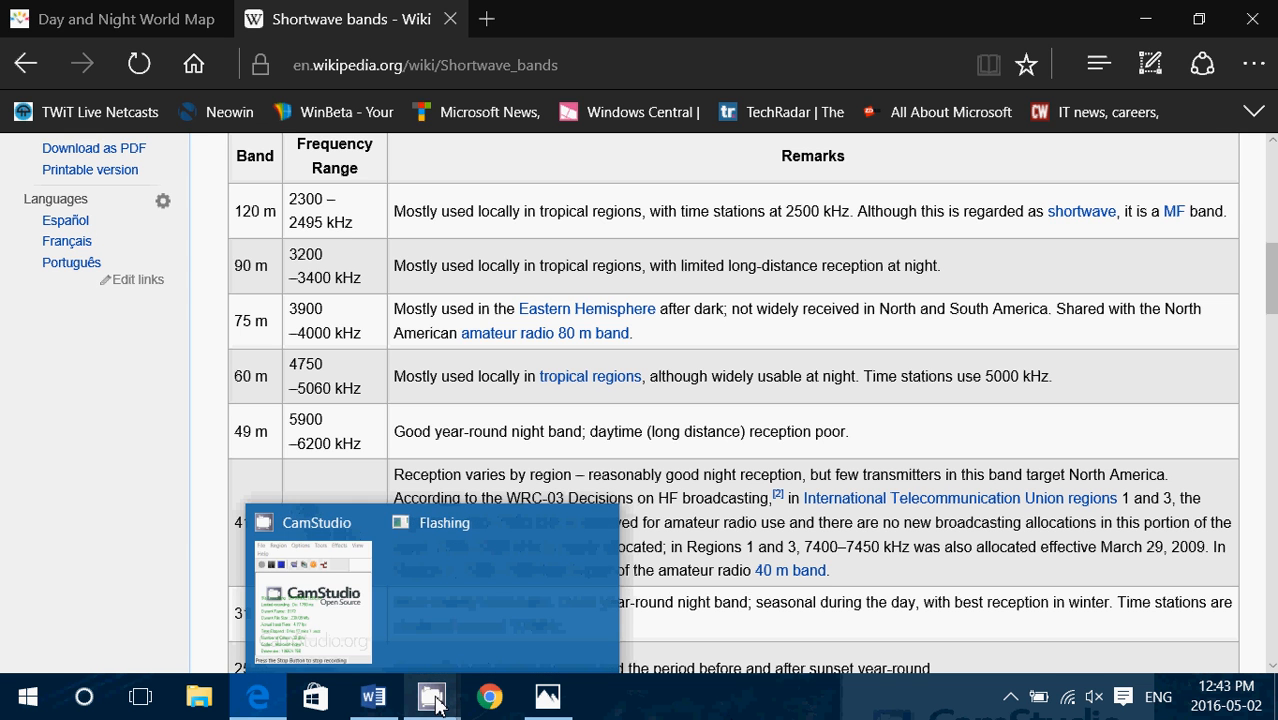
# Bring back Word's SHORTWAVE PROPAGATION FOR THE BEGINNER page and clear the title selection
pyautogui.click(372, 696)
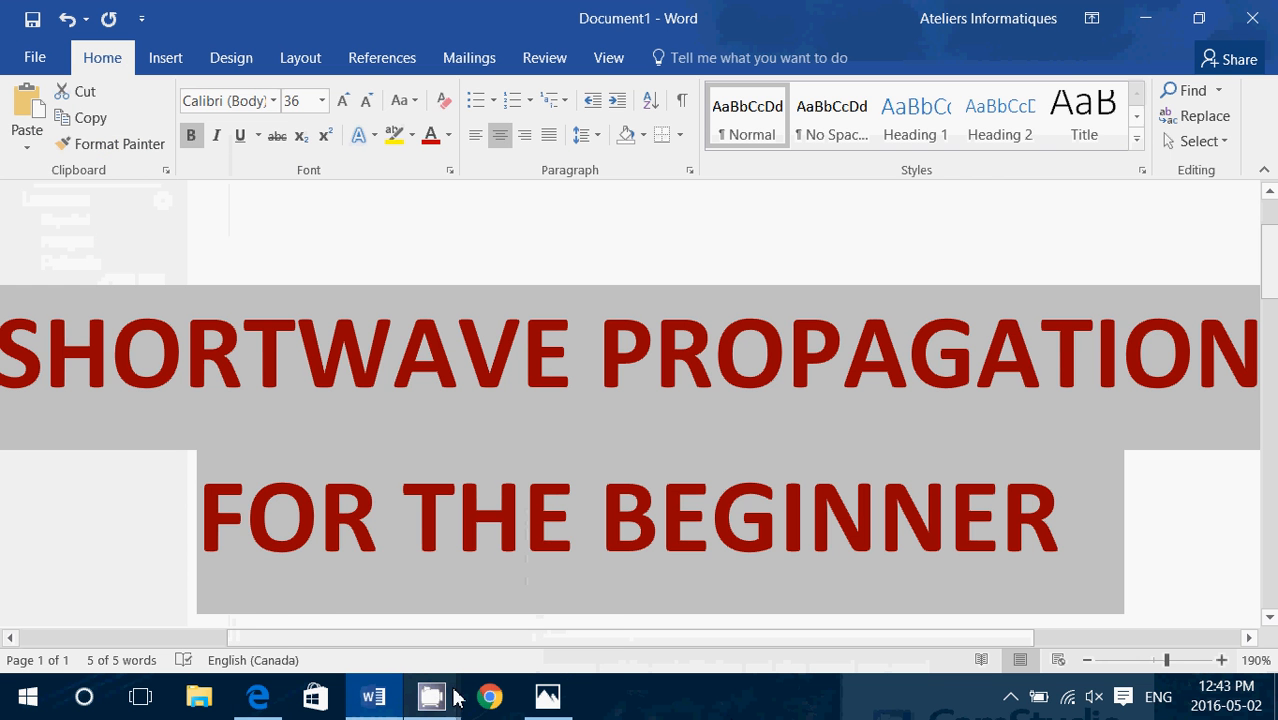
pyautogui.click(431, 697)
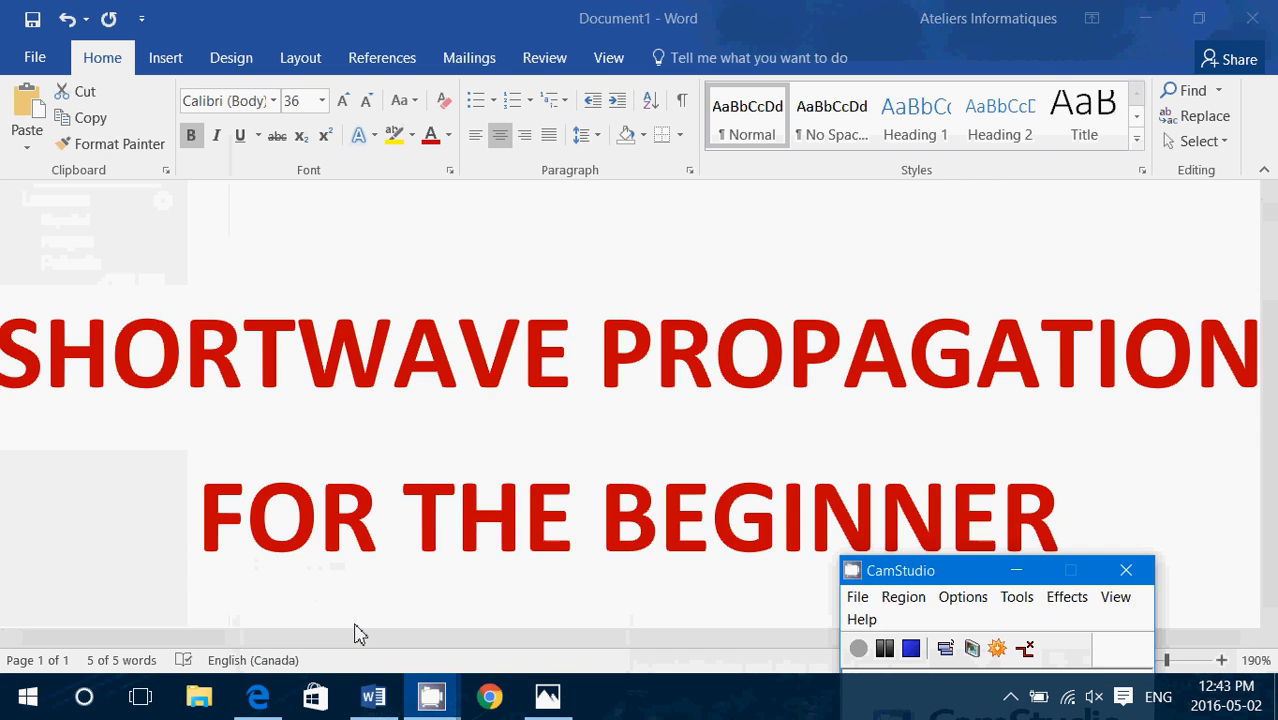
pyautogui.moveTo(910, 710)
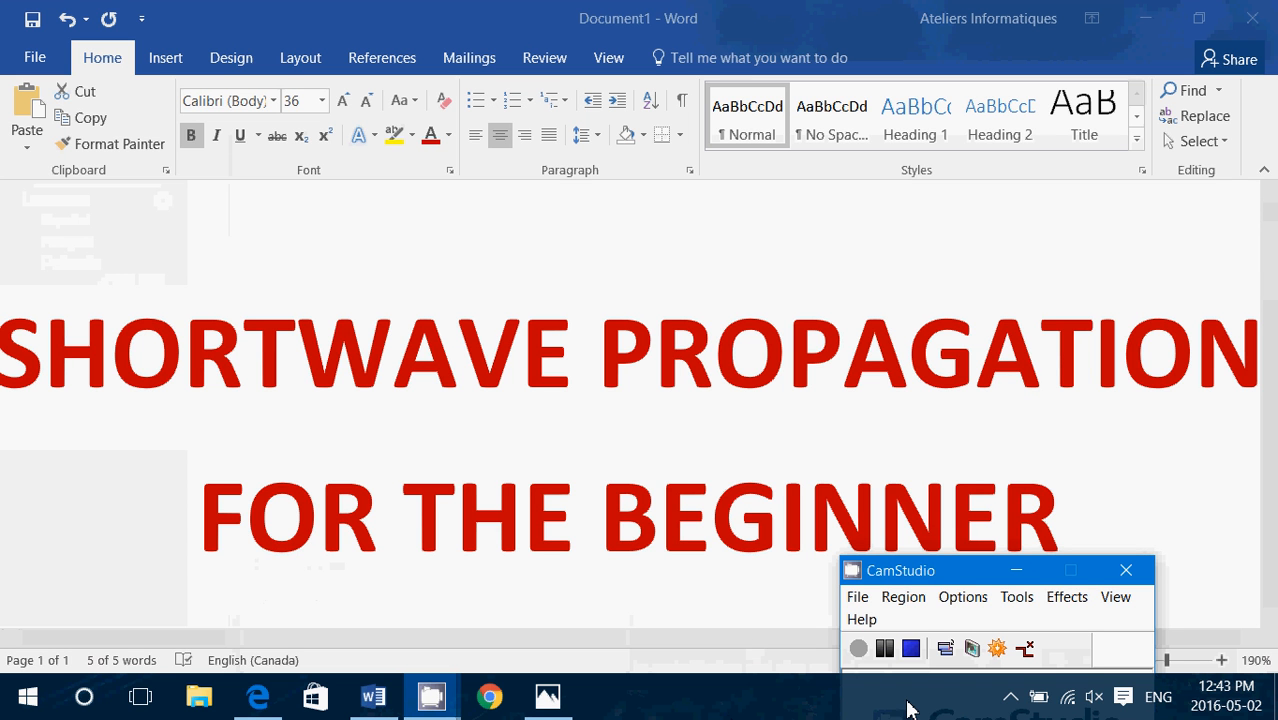